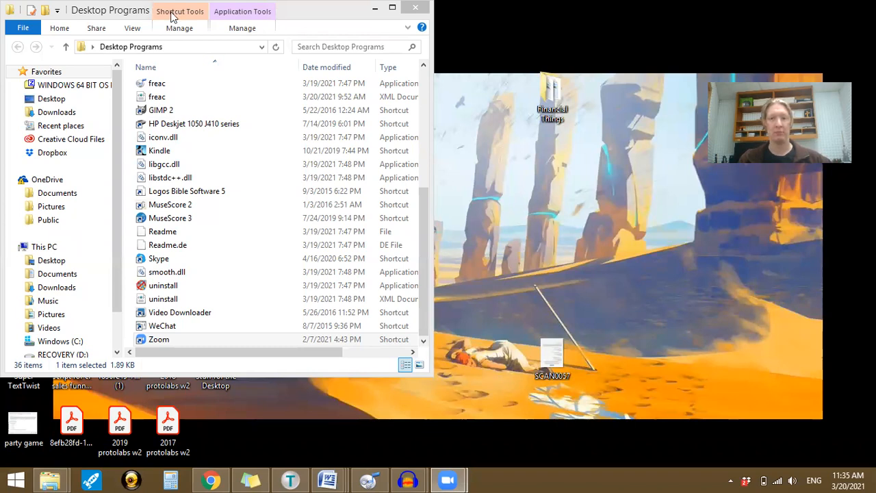
mouse_move(290, 39)
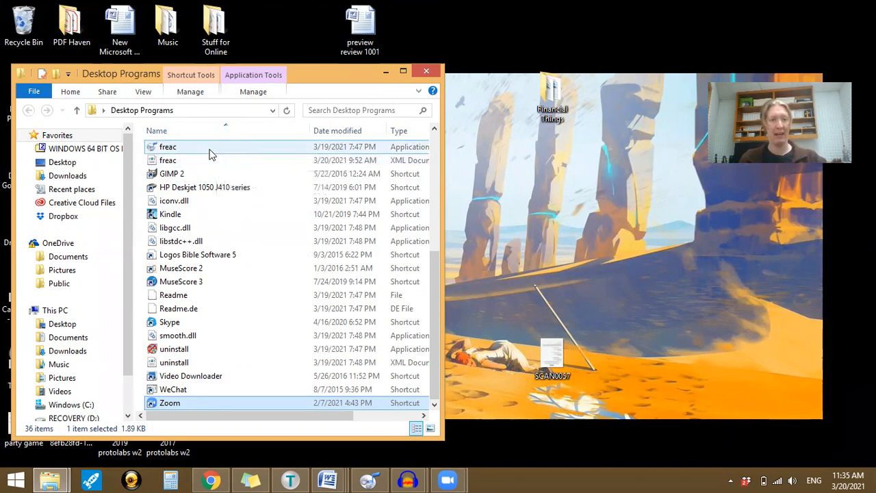
- Select the freac application in the Desktop Programs folder
left_click(167, 147)
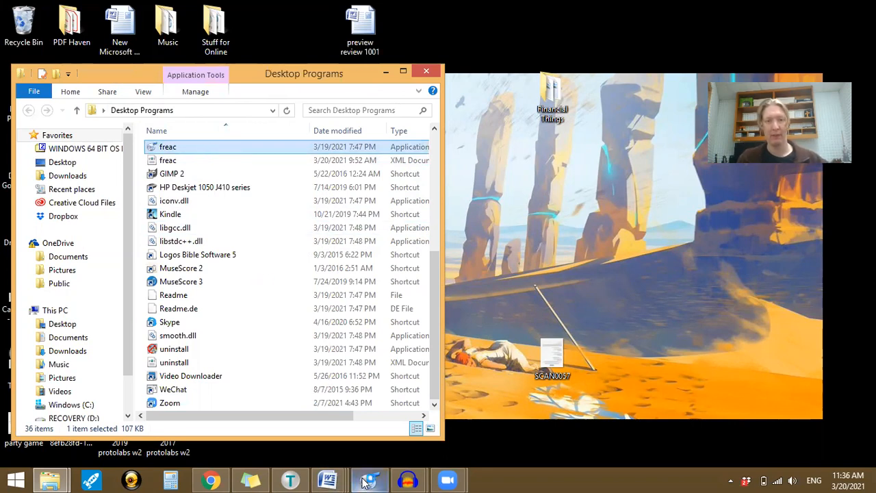
- Launch fre:ac so its main converter window shows an empty joblist
double_click(167, 146)
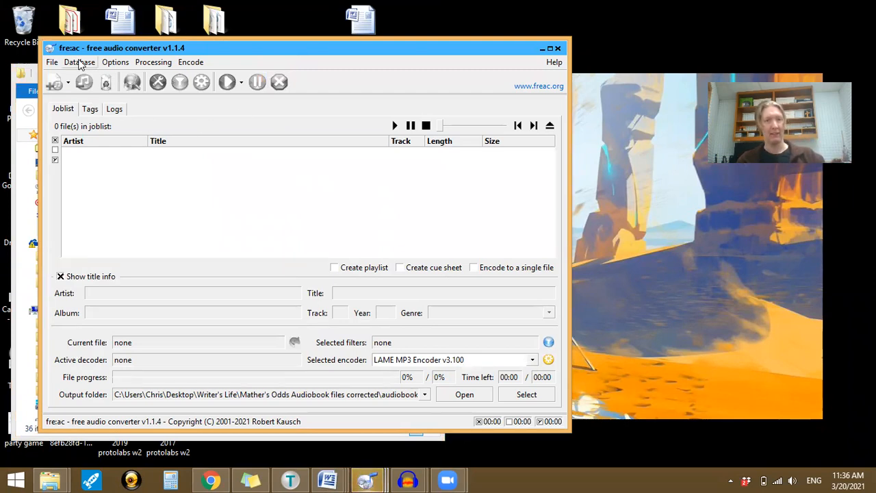
mouse_move(54, 83)
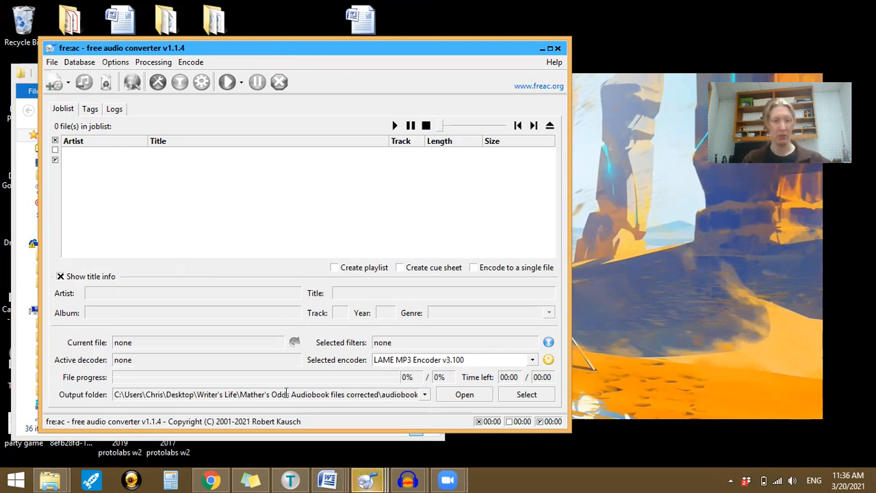
mouse_move(471, 389)
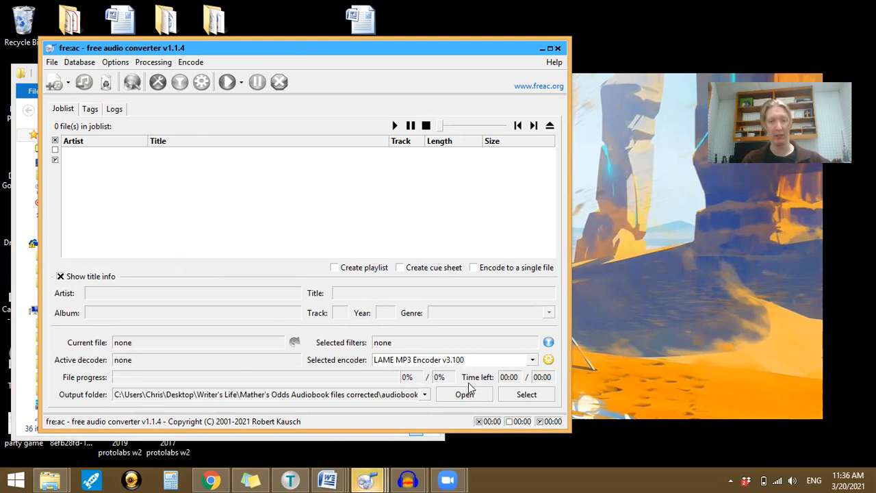
mouse_move(351, 412)
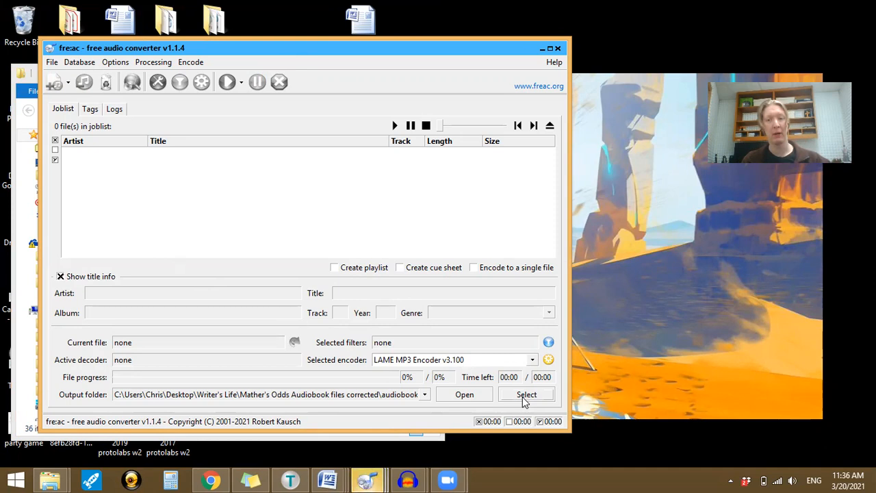
- Bring up the Browse For Folder dialog for the encoded-files output location
left_click(526, 395)
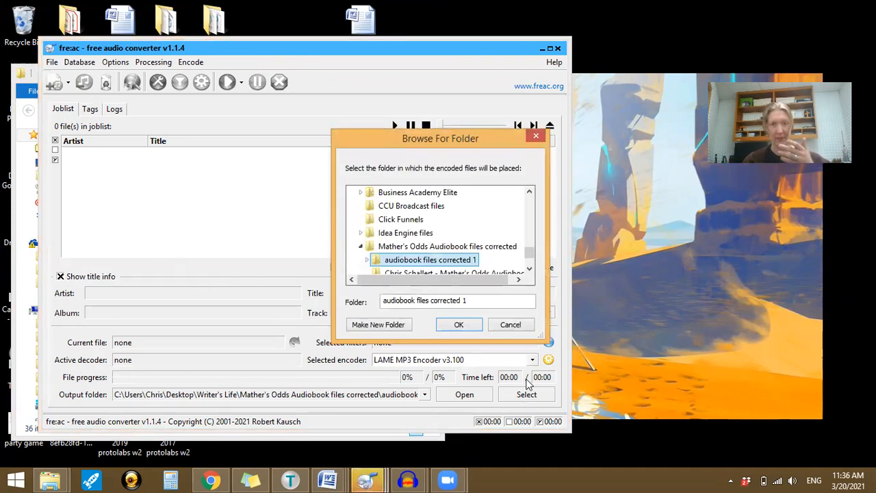
mouse_move(430, 260)
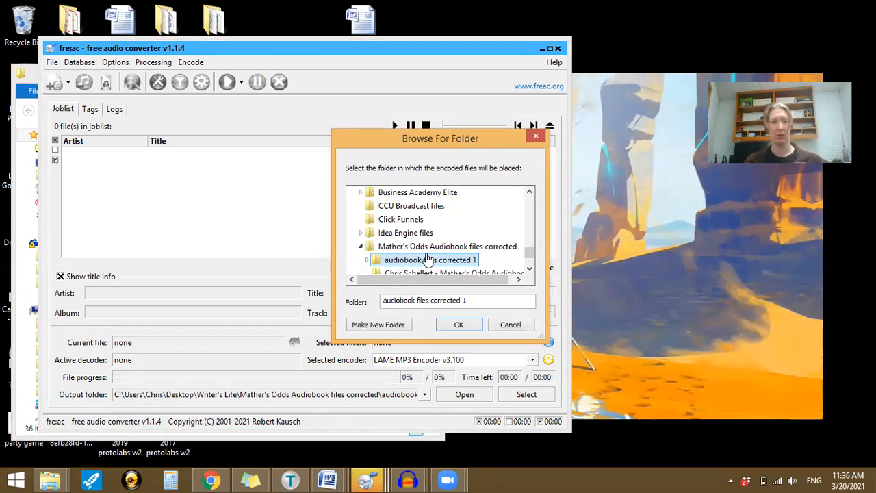
mouse_move(427, 260)
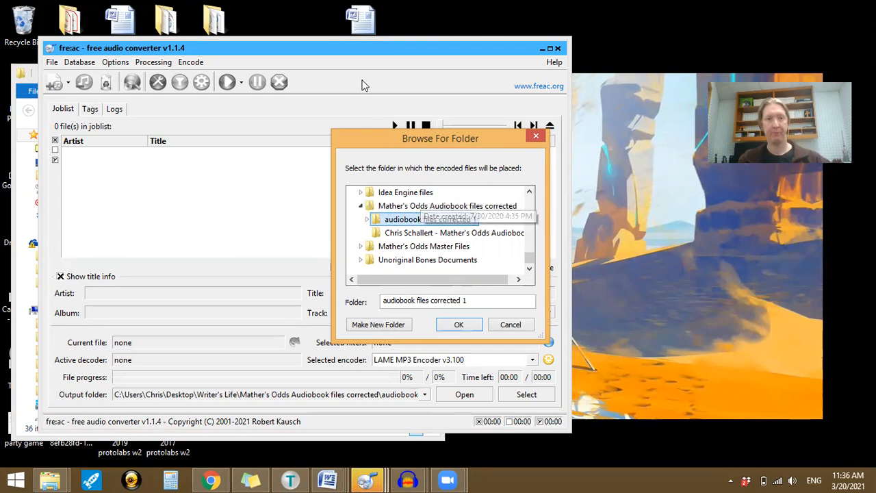
mouse_move(459, 323)
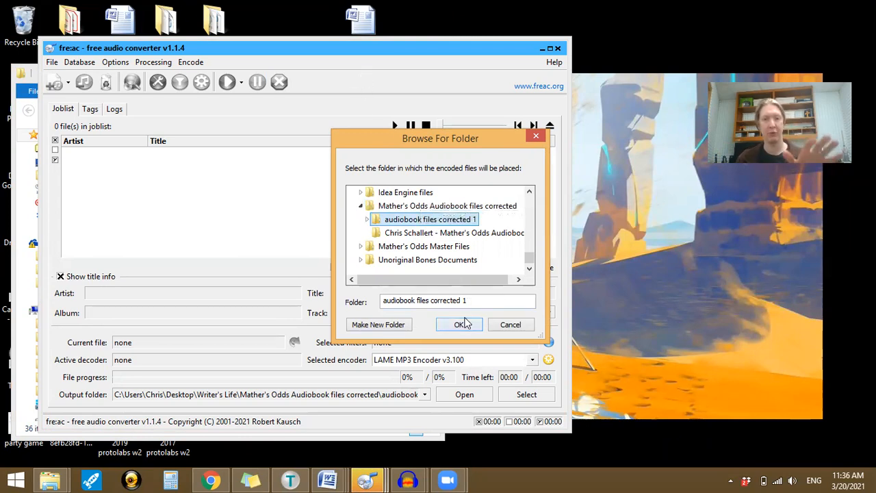
mouse_move(378, 324)
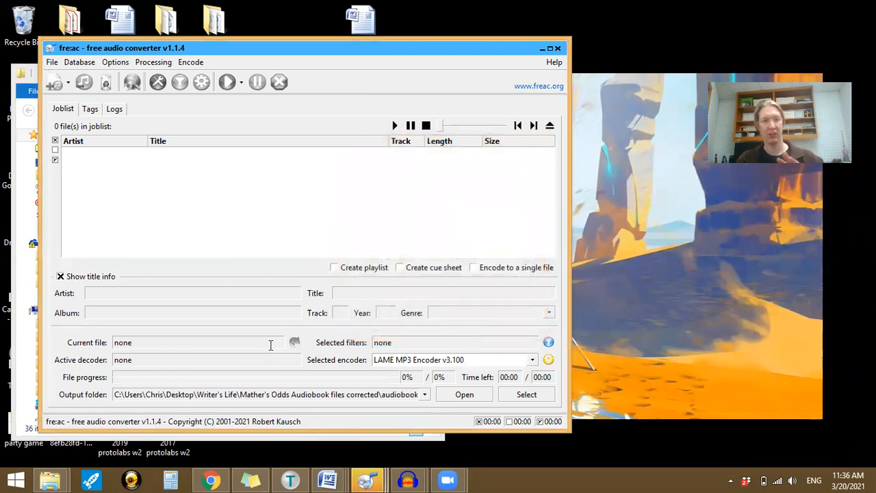
mouse_move(55, 82)
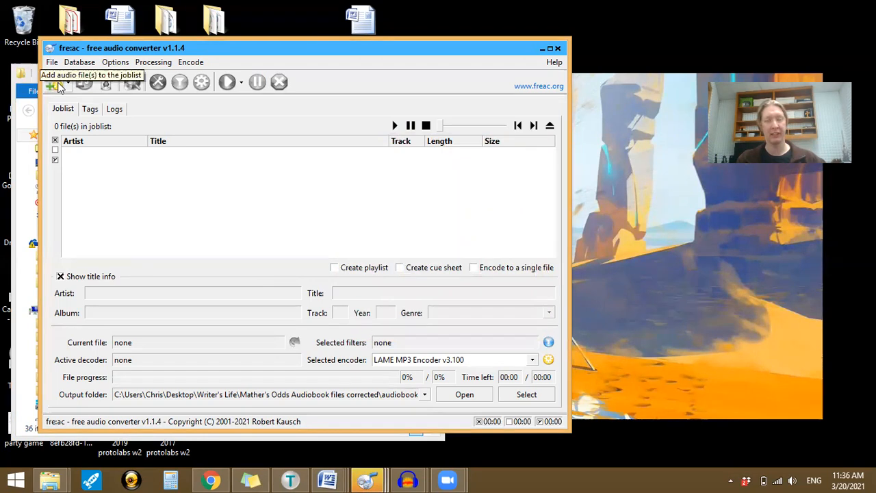
mouse_move(422, 122)
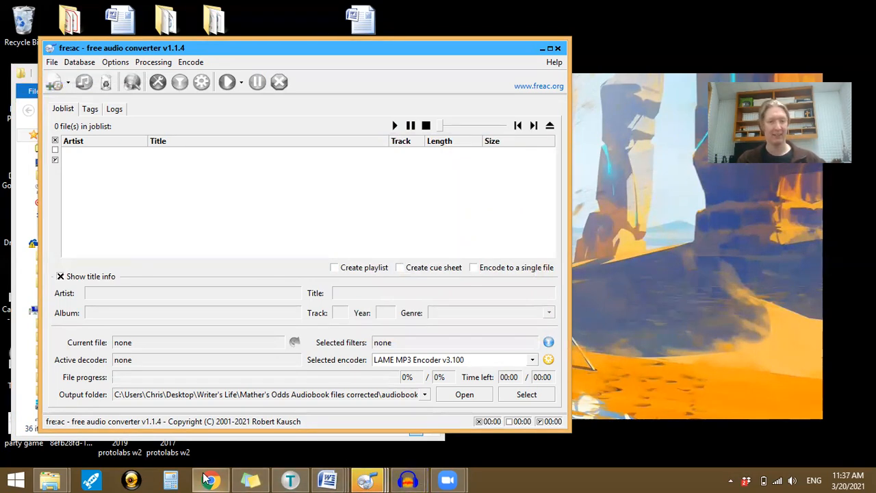
left_click(211, 480)
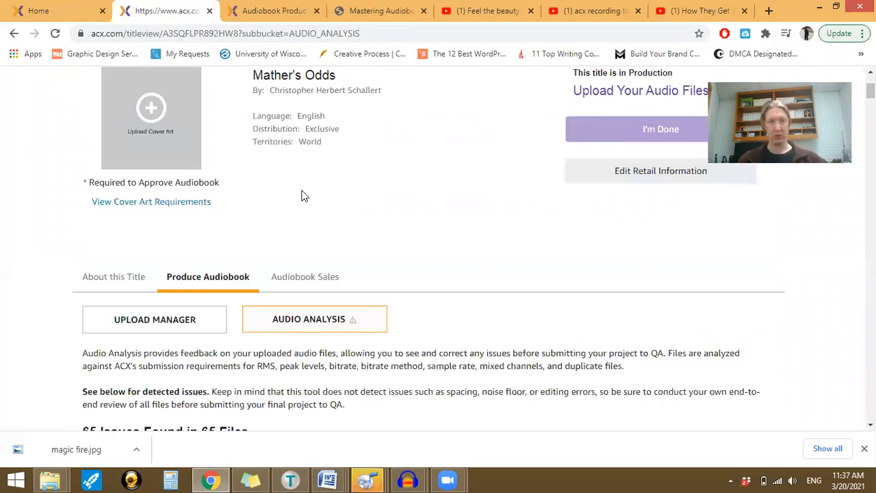
scroll("up", 3)
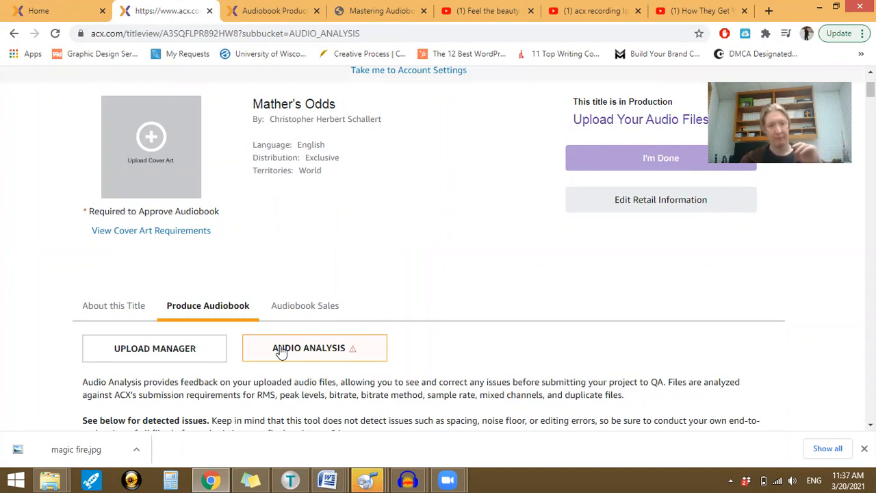
scroll("down", 3)
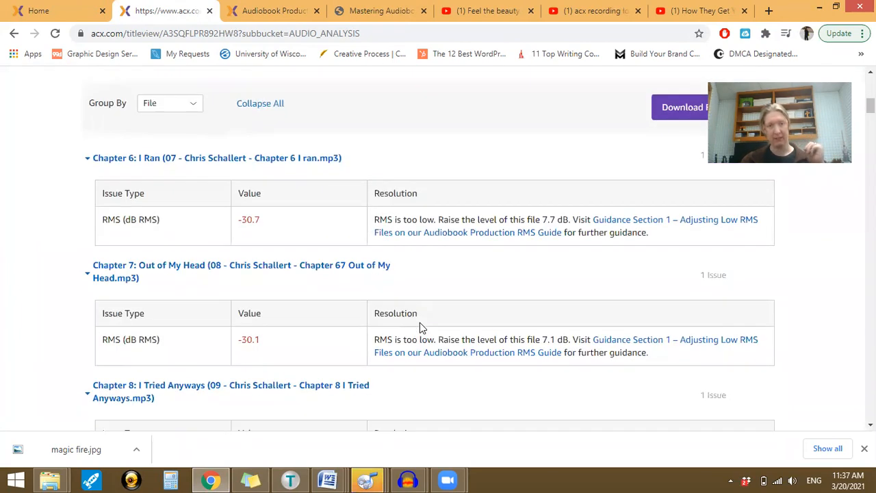
scroll("up", 3)
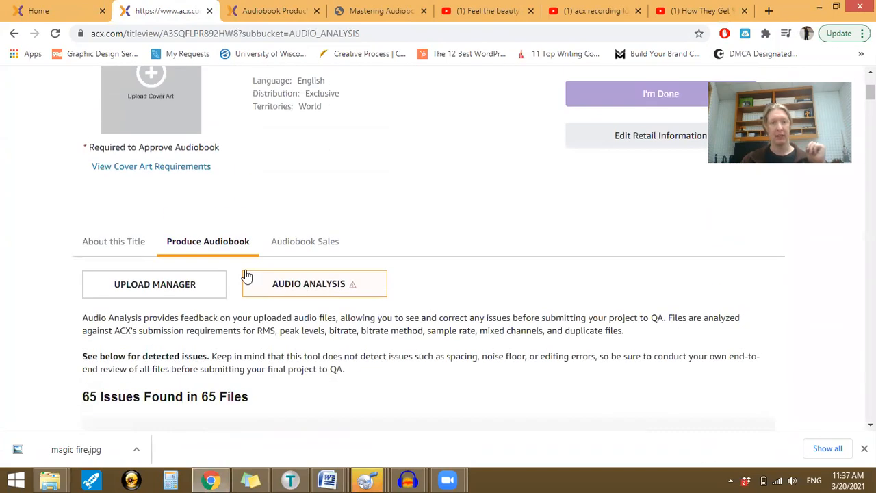
- Show the Upload Manager list of uploaded chapters and check Chapter 6's issue warning
left_click(154, 283)
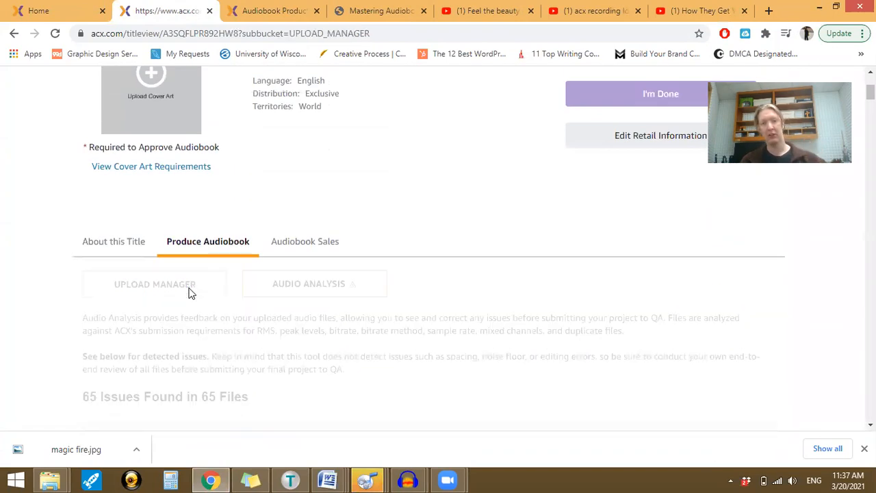
mouse_move(471, 254)
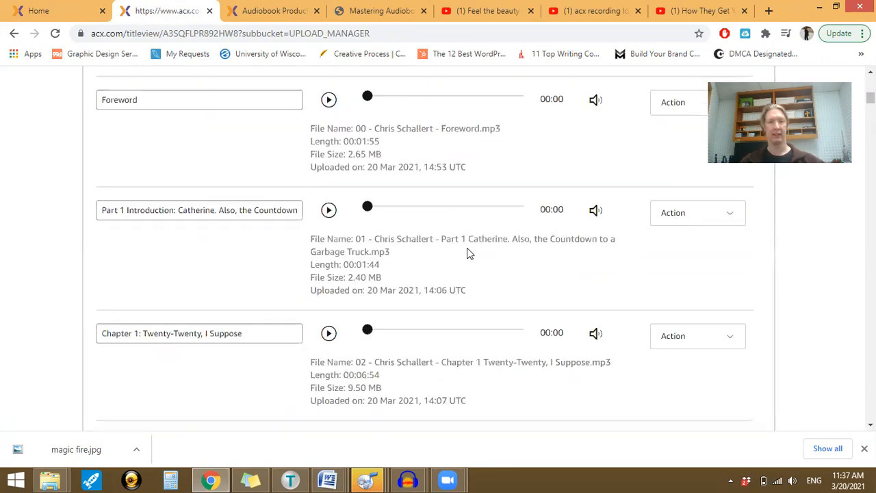
scroll("down", 3)
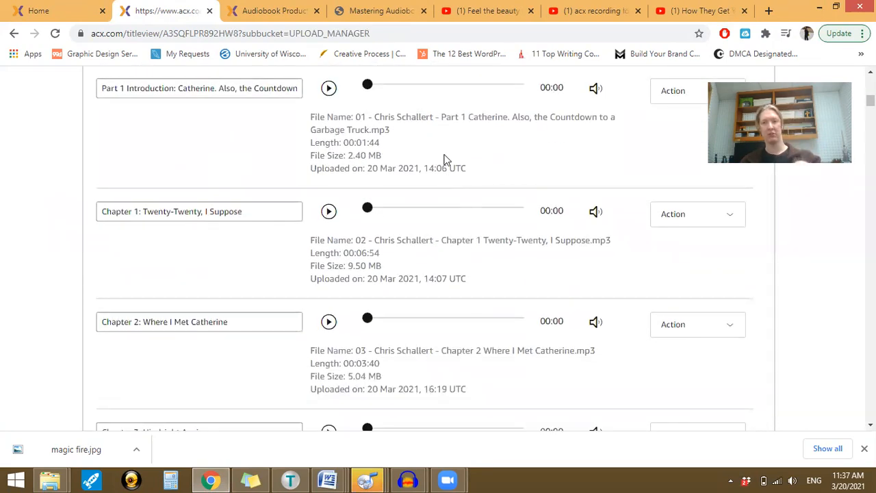
scroll("down", 3)
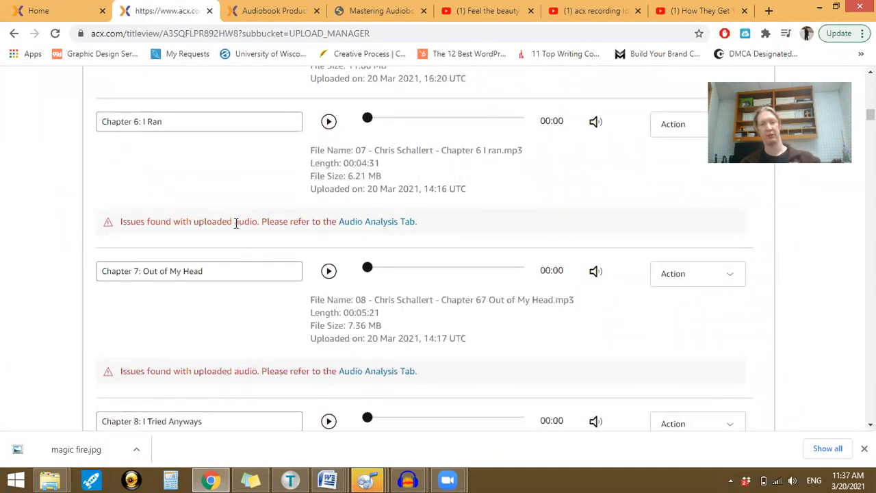
scroll("up", 3)
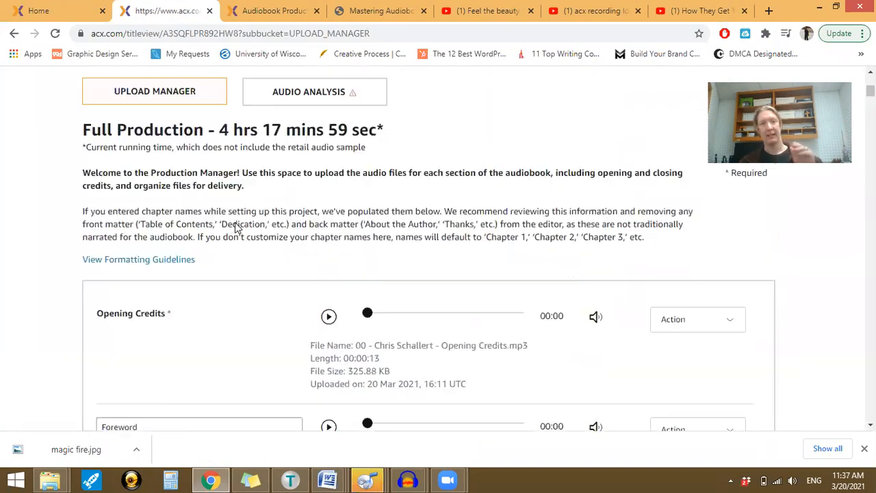
scroll("up", 3)
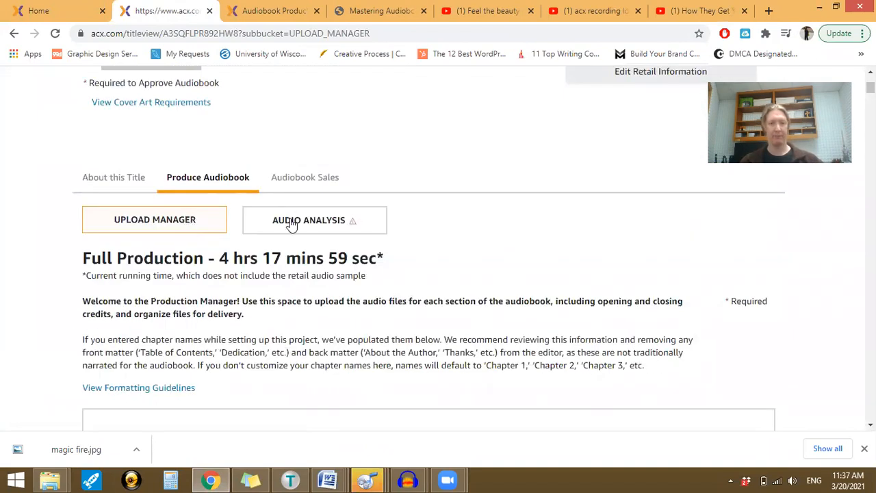
left_click(310, 219)
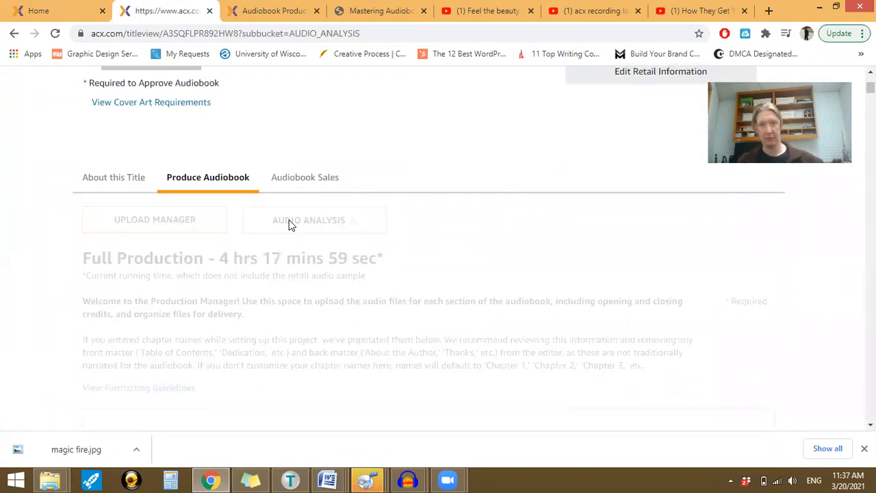
left_click(309, 219)
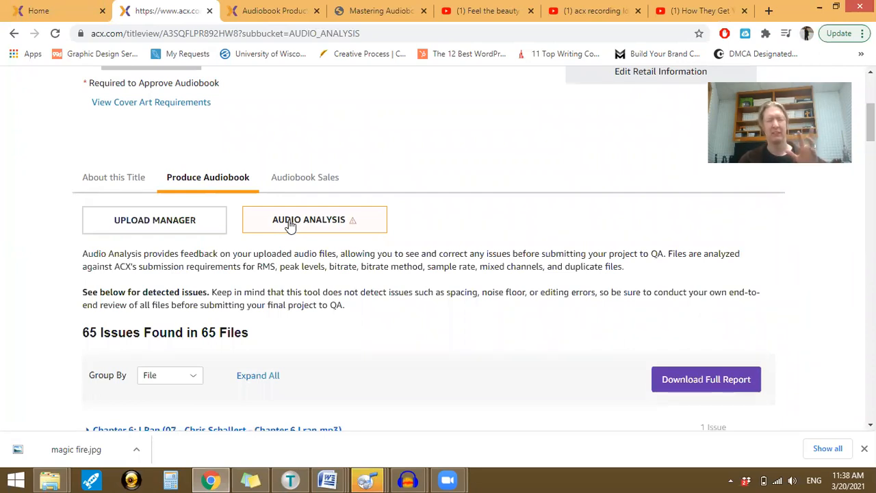
mouse_move(438, 236)
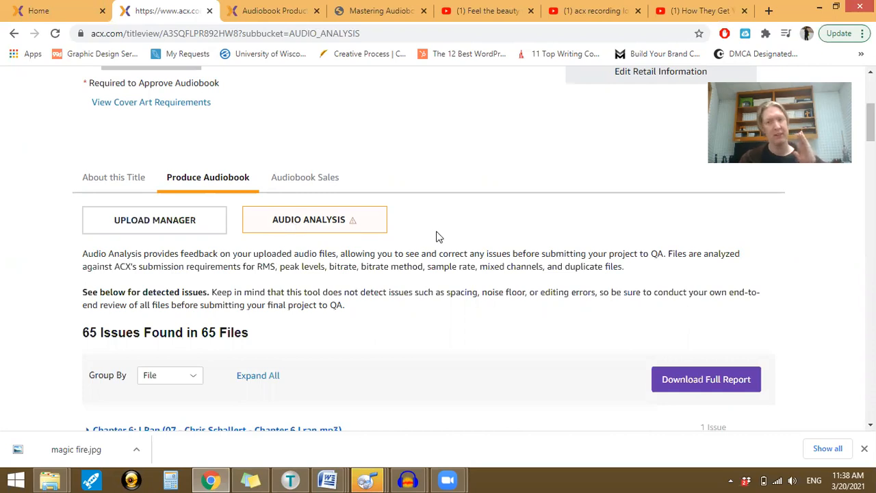
scroll("up", 3)
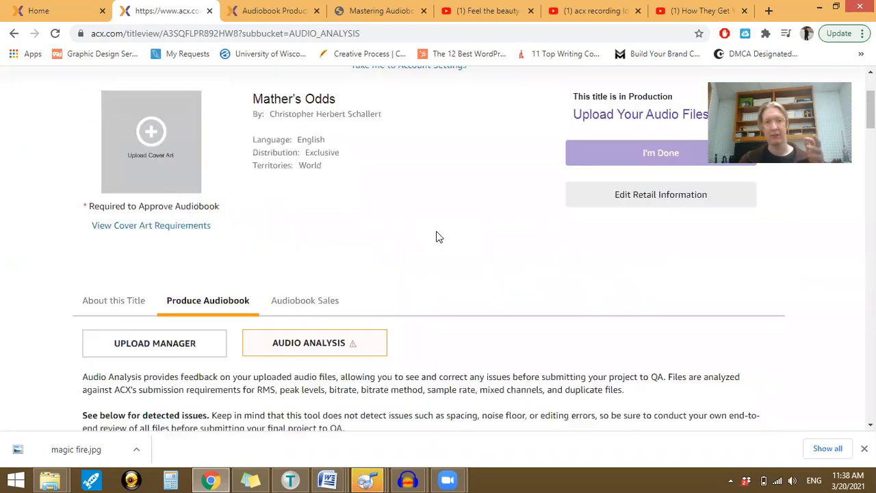
scroll("up", 3)
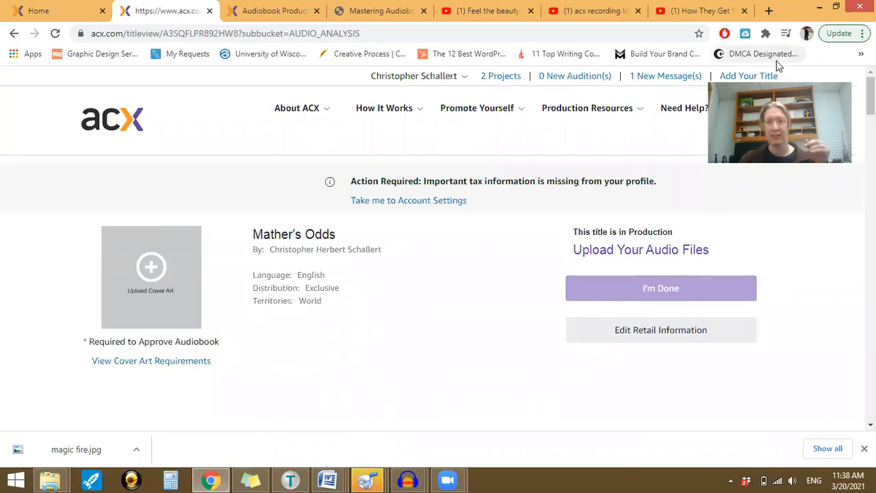
mouse_move(804, 328)
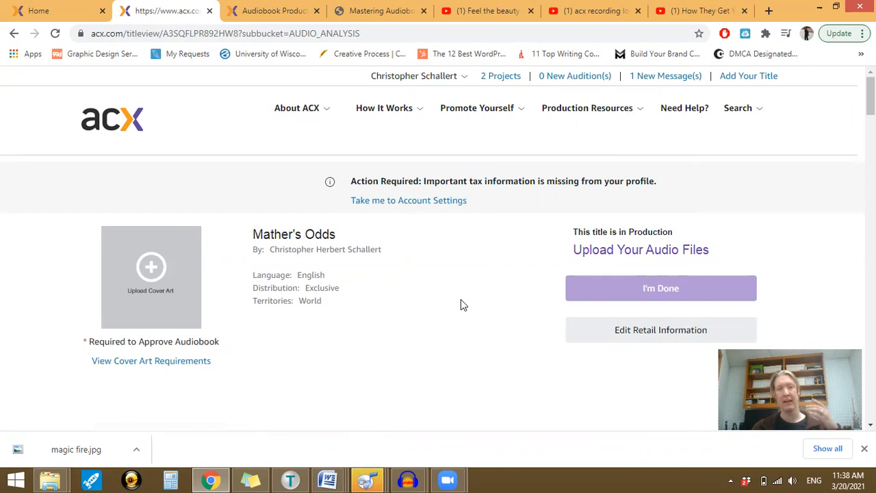
mouse_move(608, 132)
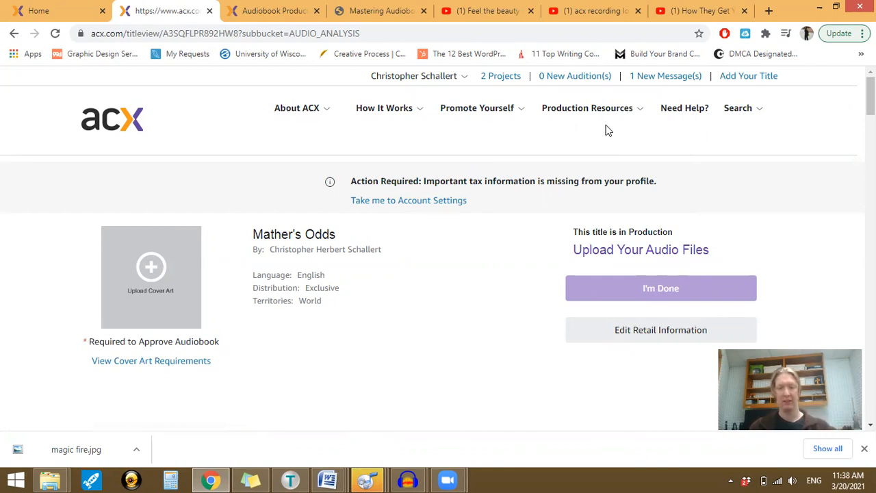
key("ctrl+f")
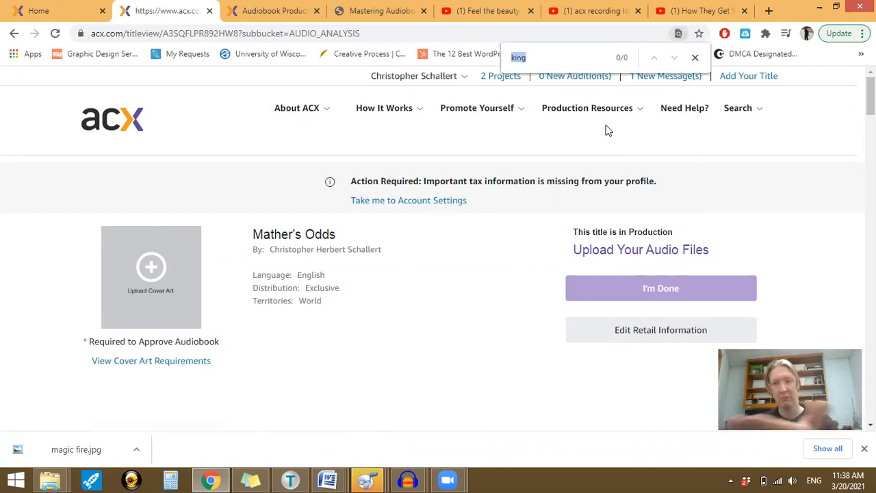
left_click(696, 58)
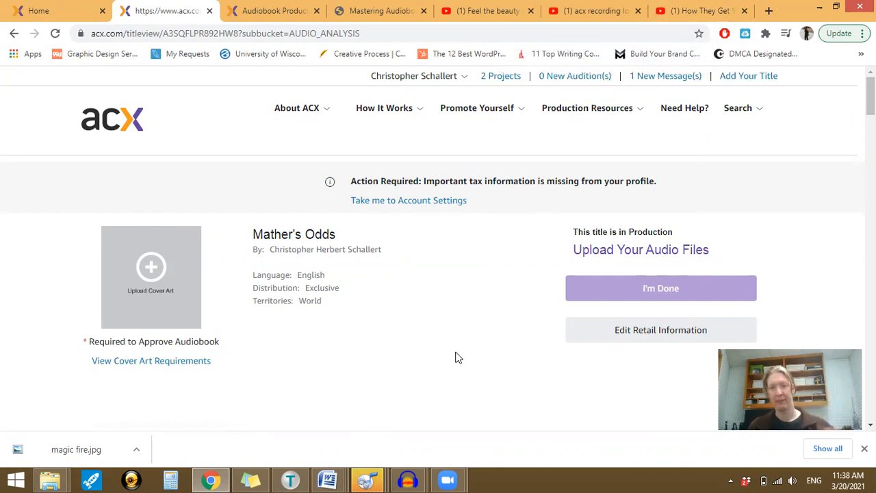
scroll("down", 3)
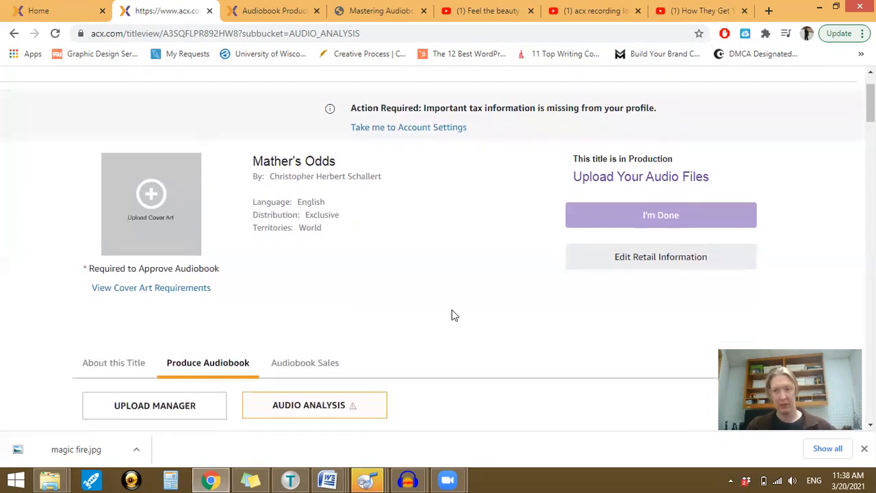
- Expand All issues on Audio Analysis and read Chapter 6's low-RMS, raise-7.7-dB resolution
scroll("down", 3)
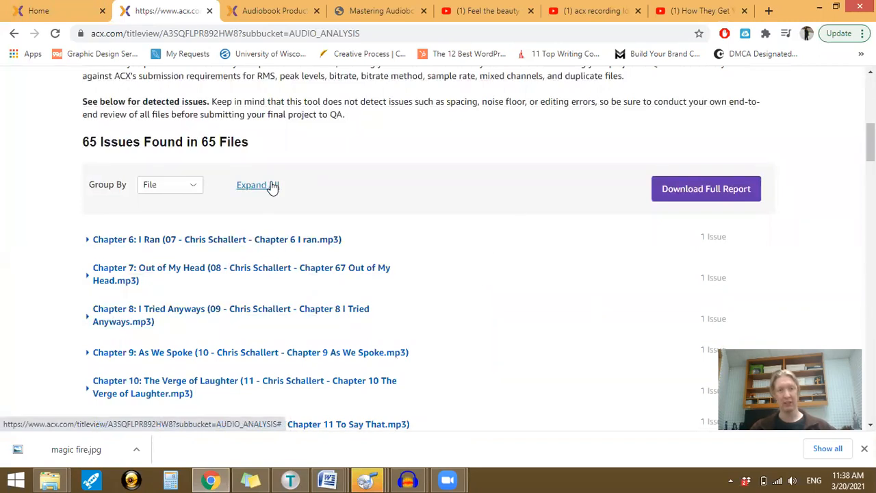
left_click(257, 185)
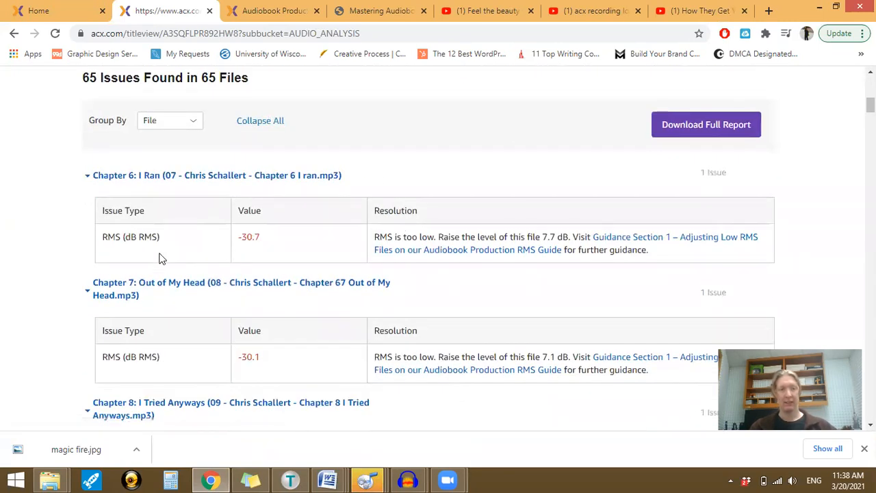
double_click(130, 237)
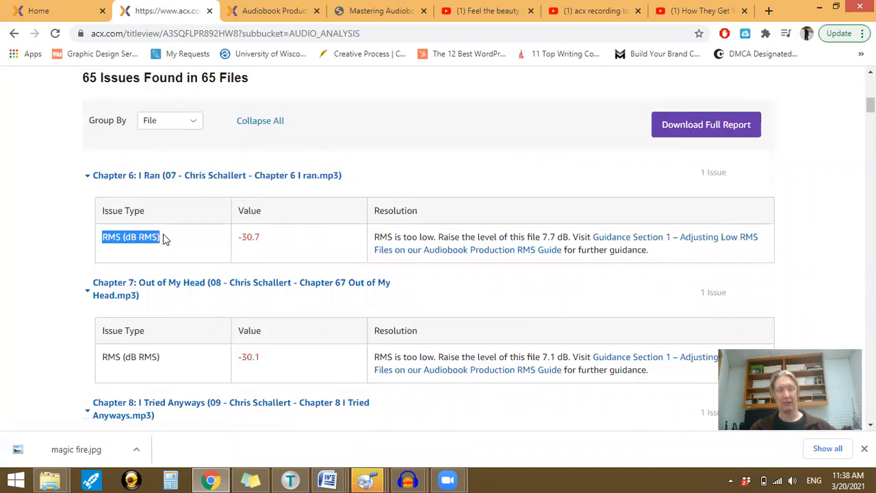
left_click(162, 237)
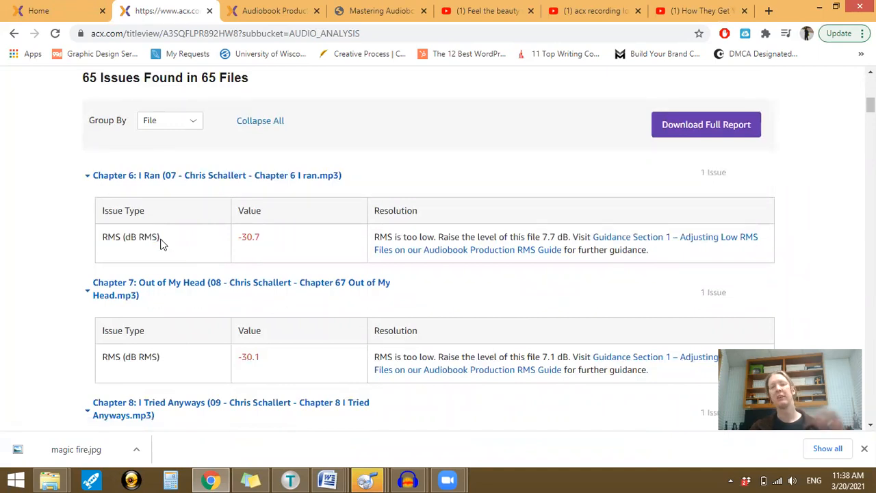
mouse_move(240, 243)
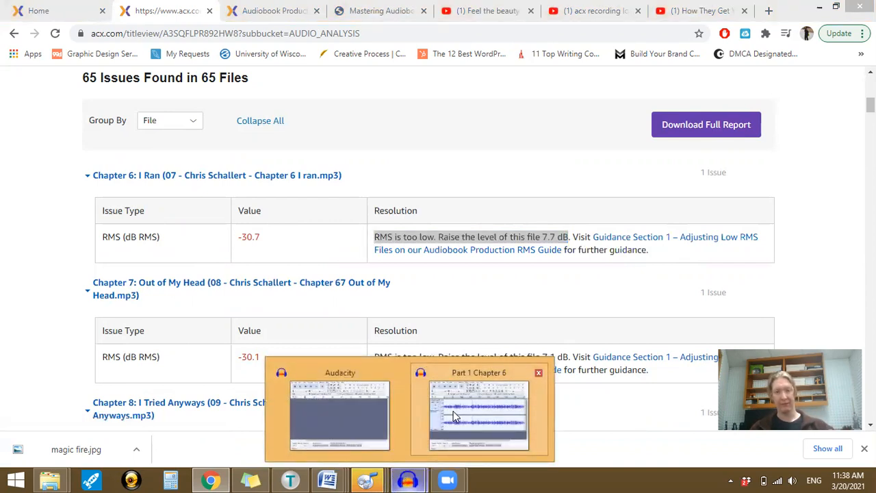
- Select the whole Chapter 6 track in Audacity and apply Amplify at 7.7 dB
left_click(477, 413)
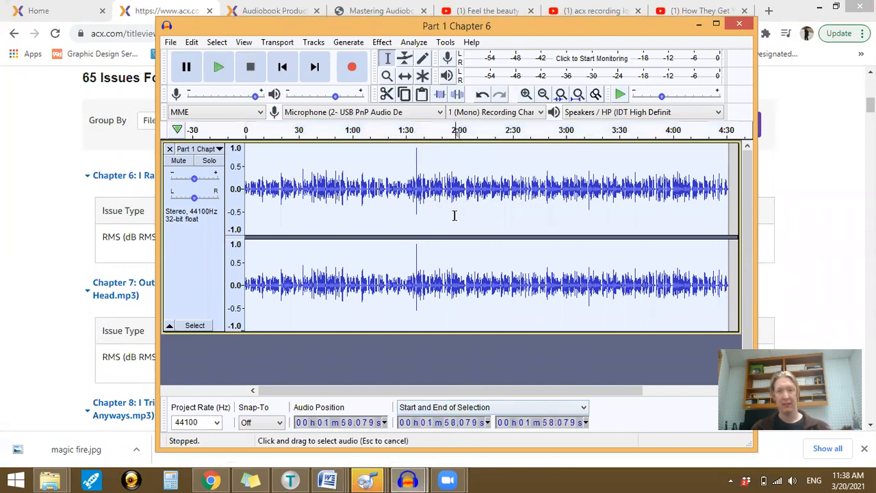
left_click(394, 219)
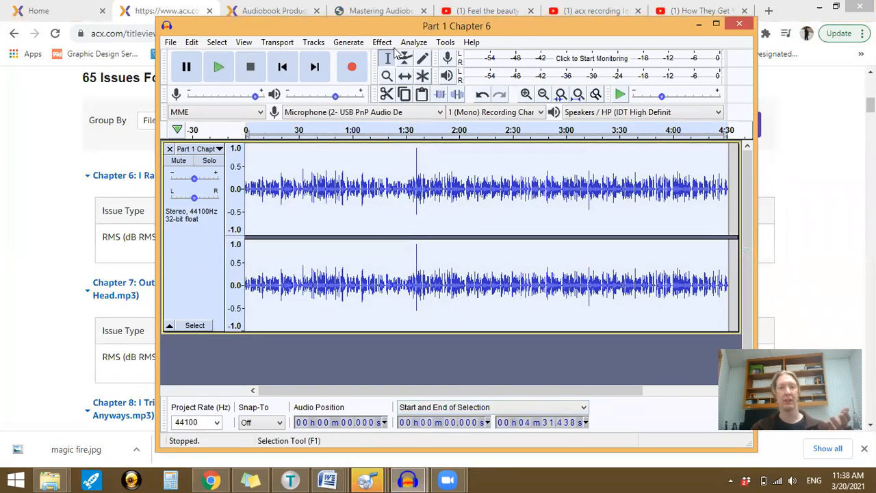
left_click(382, 41)
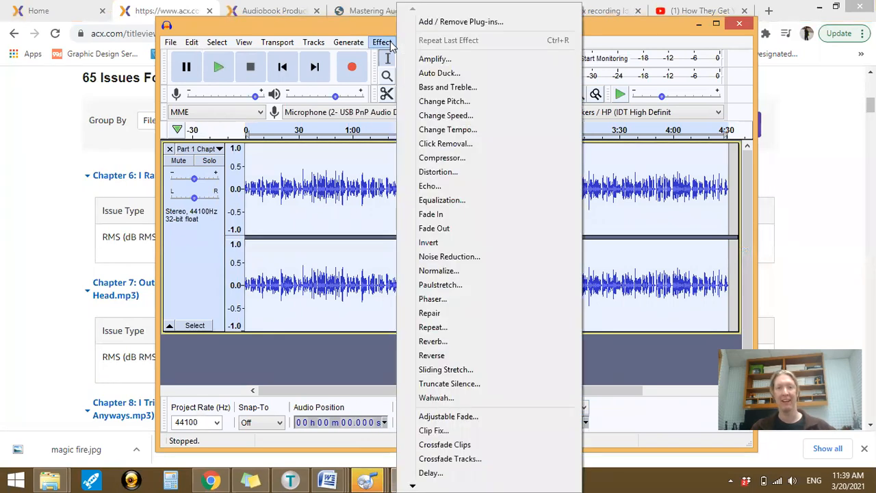
mouse_move(435, 59)
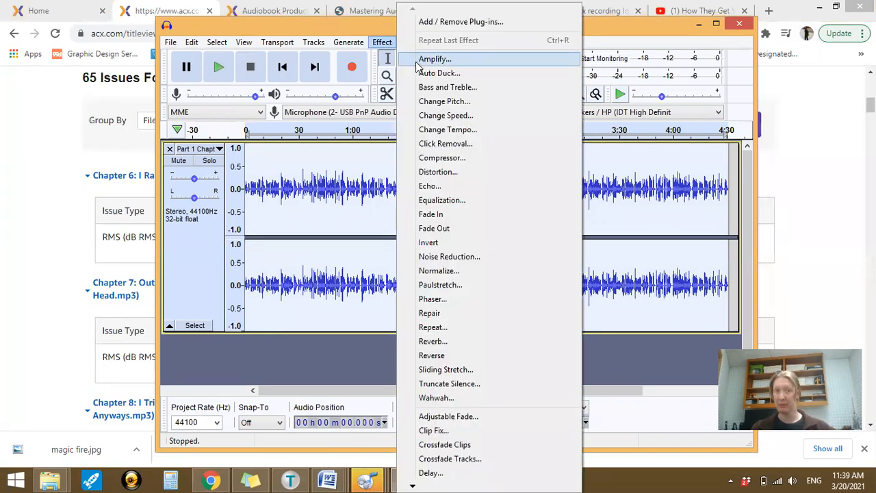
left_click(436, 59)
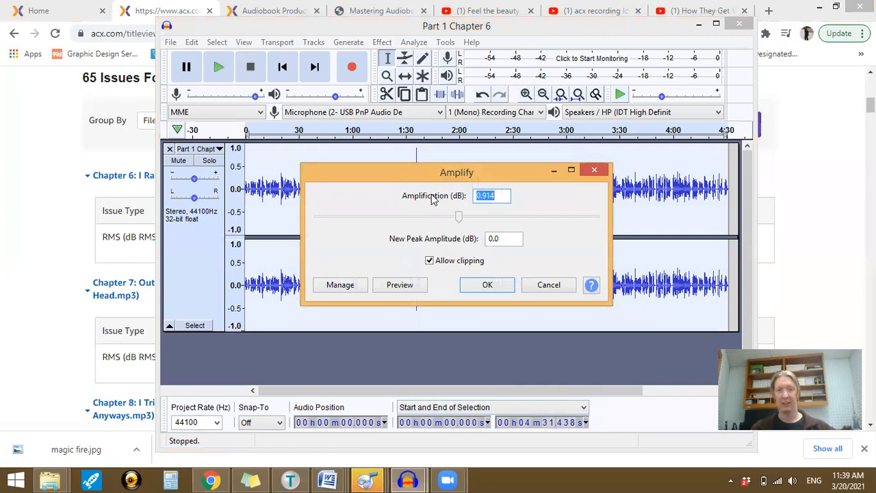
mouse_move(60, 259)
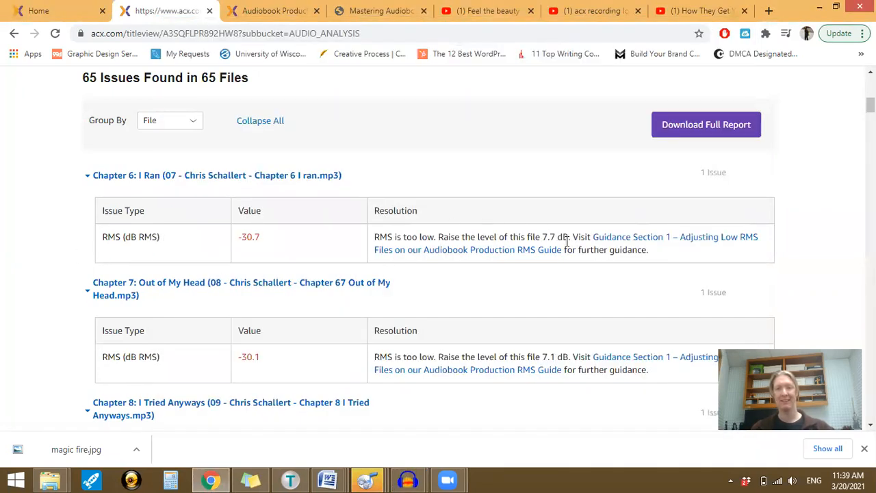
double_click(545, 235)
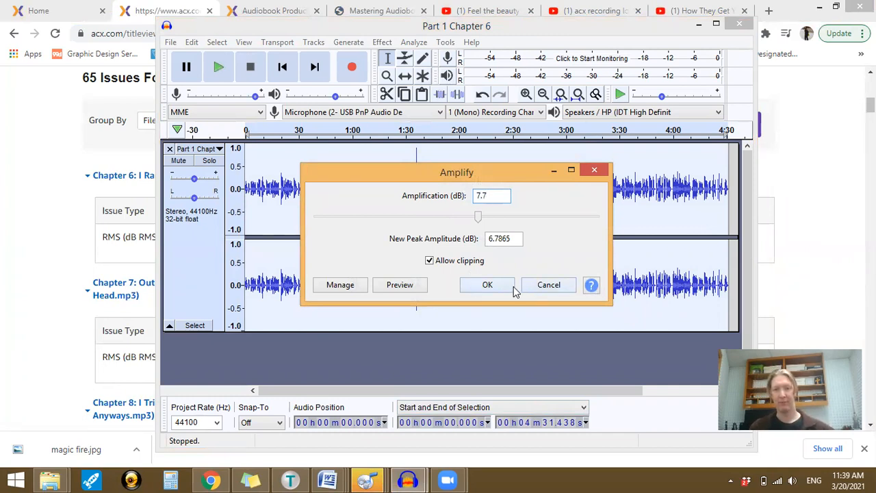
left_click(487, 283)
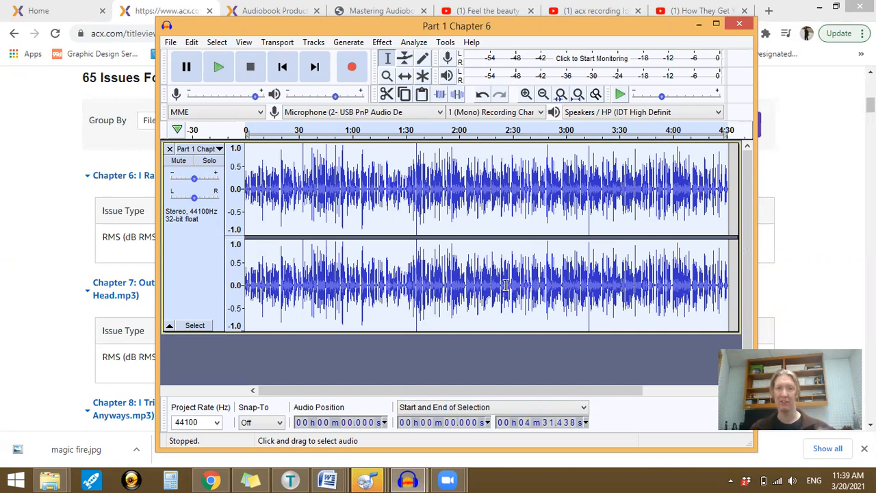
mouse_move(170, 41)
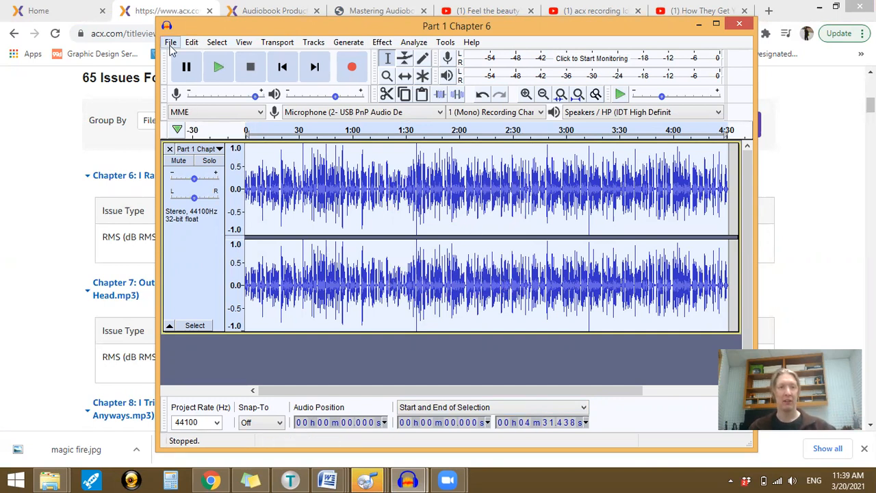
- Export as MP3 named 'Part 1 Chapter 6 1' and accept the metadata tags
left_click(170, 41)
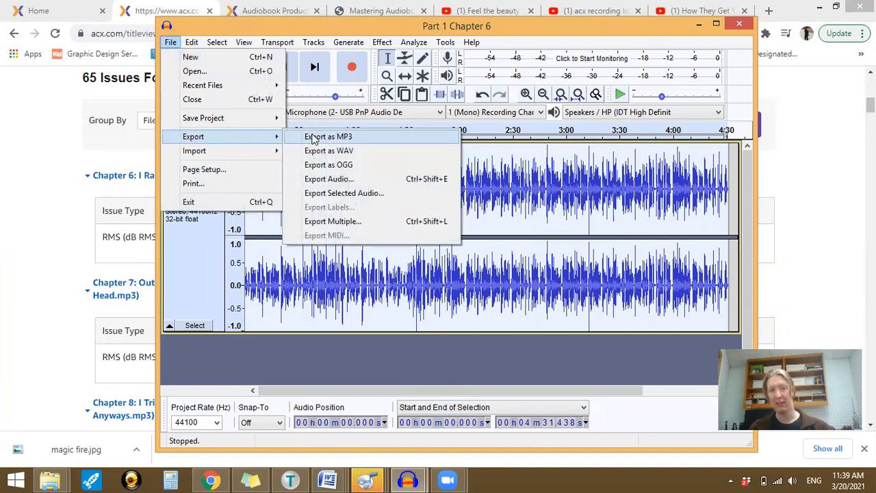
mouse_move(321, 154)
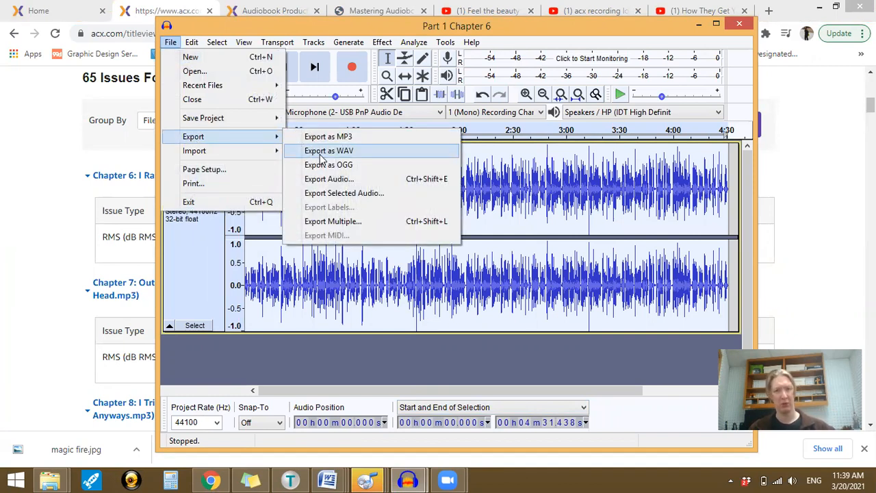
mouse_move(327, 137)
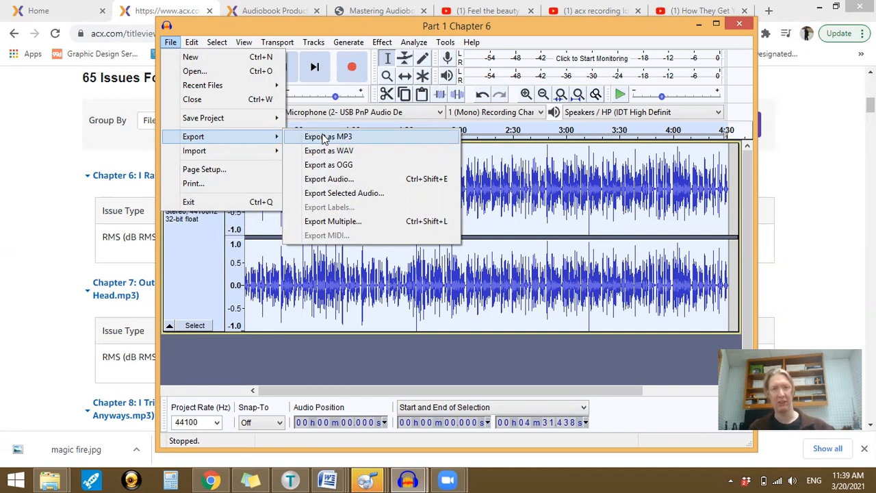
left_click(329, 137)
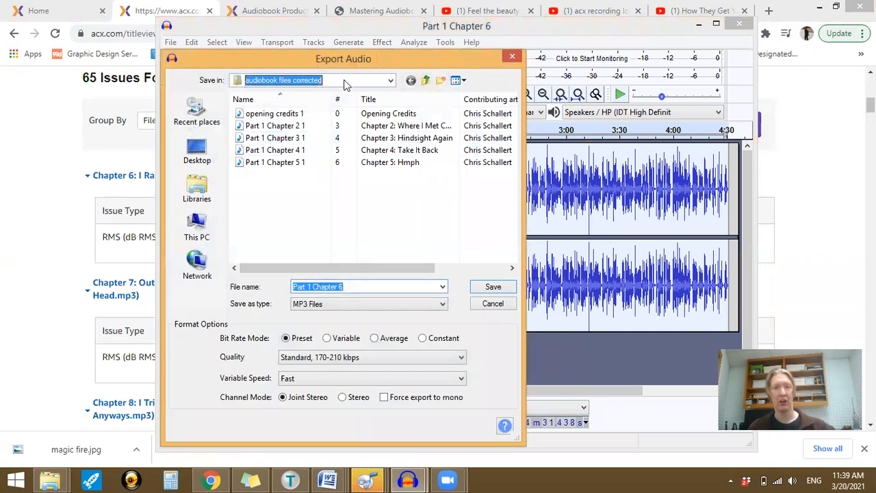
left_click(369, 286)
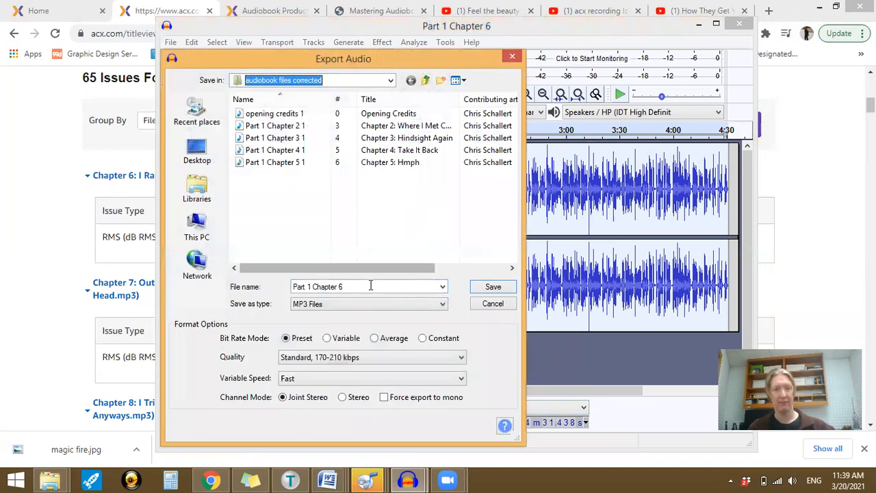
left_click(368, 286)
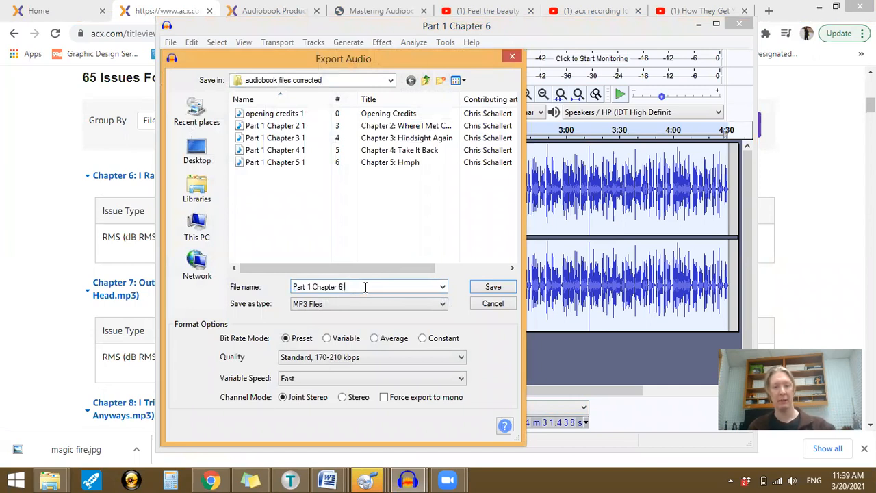
type("1")
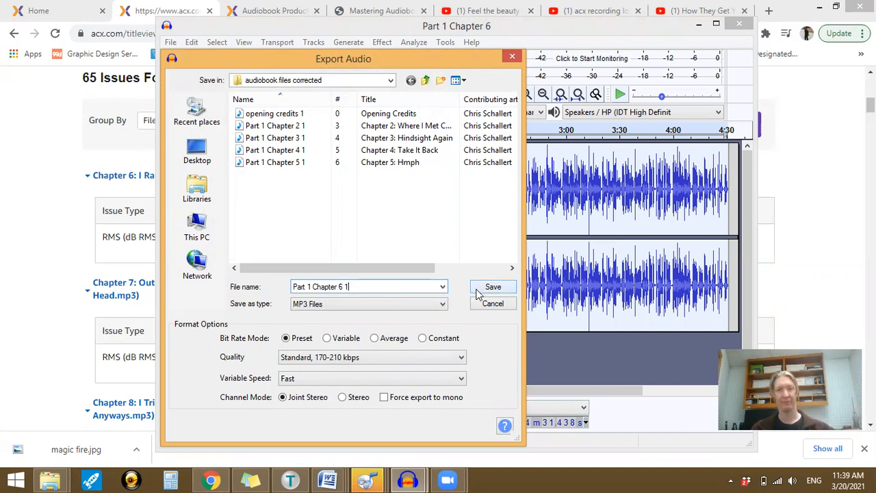
left_click(493, 286)
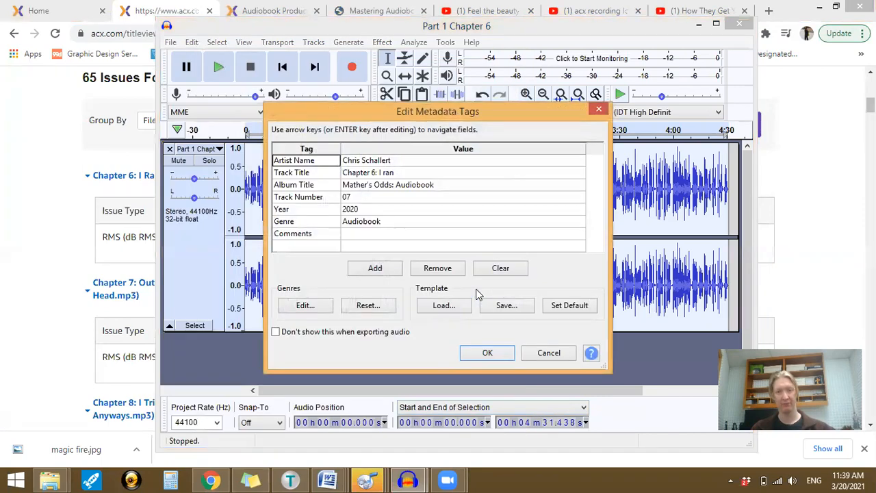
left_click(488, 354)
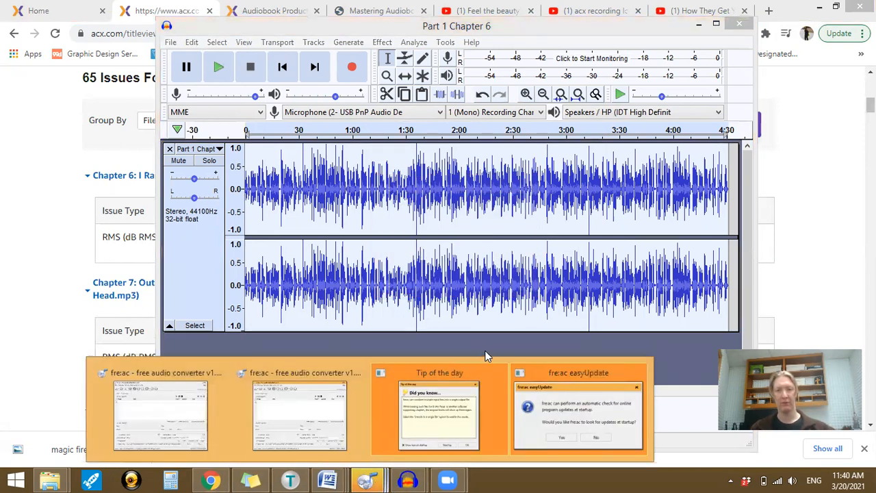
mouse_move(500, 372)
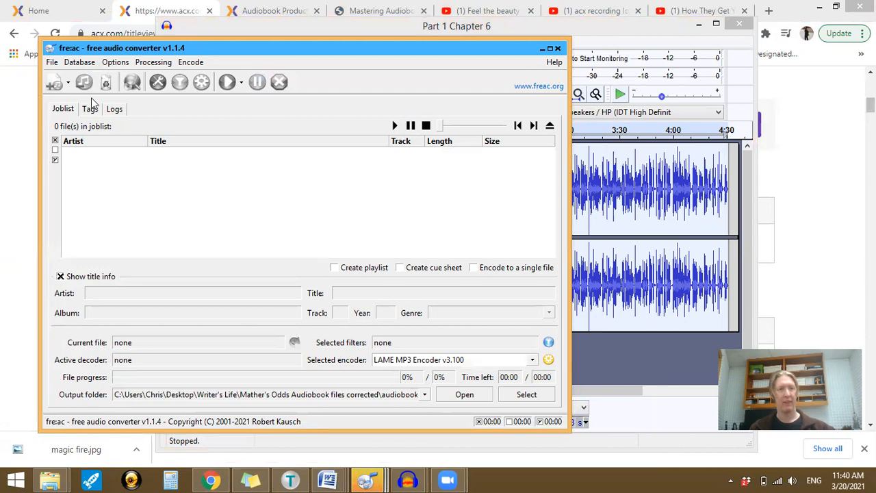
mouse_move(54, 82)
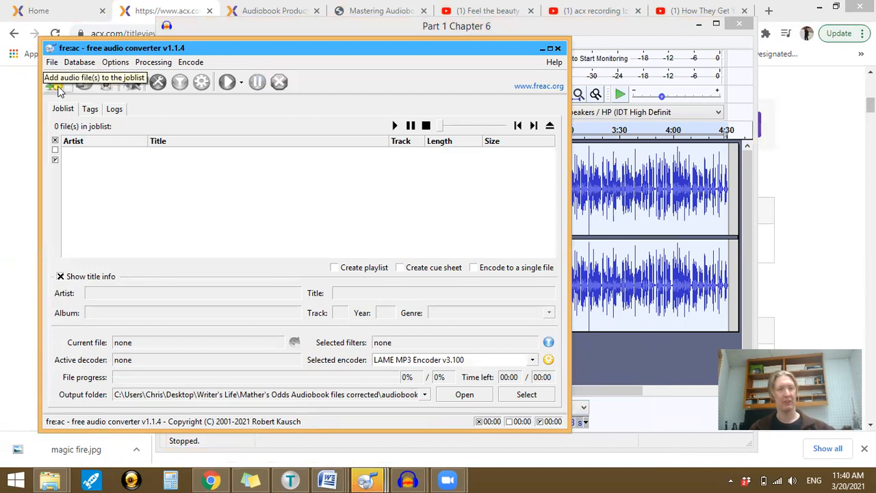
- Add the Part 1 Chapter 6 1 file to the joblist as Chapter 6: I ran
left_click(52, 87)
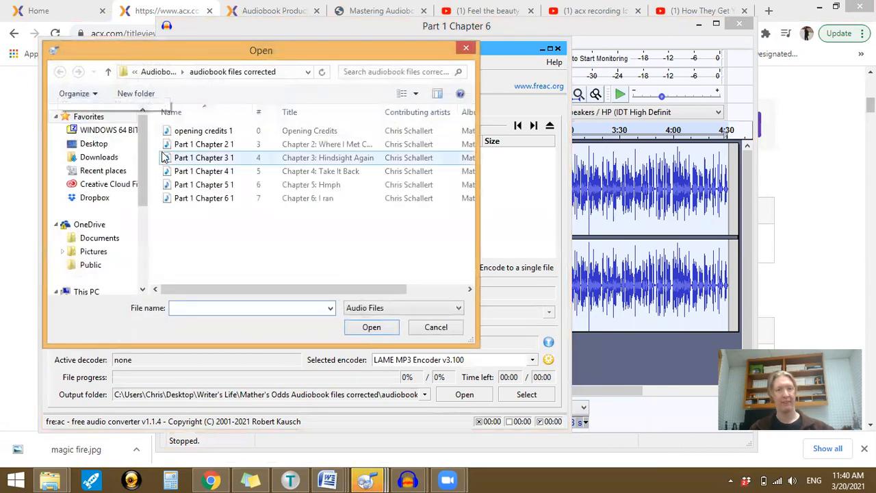
left_click(203, 197)
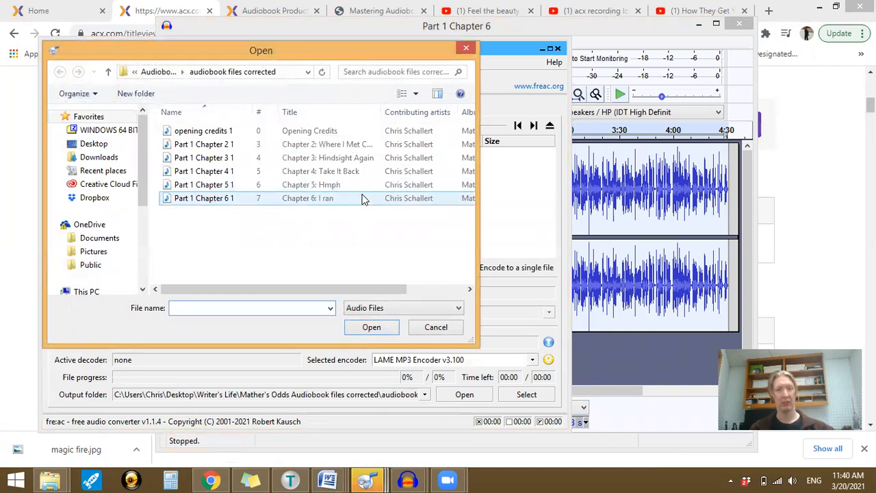
left_click(371, 326)
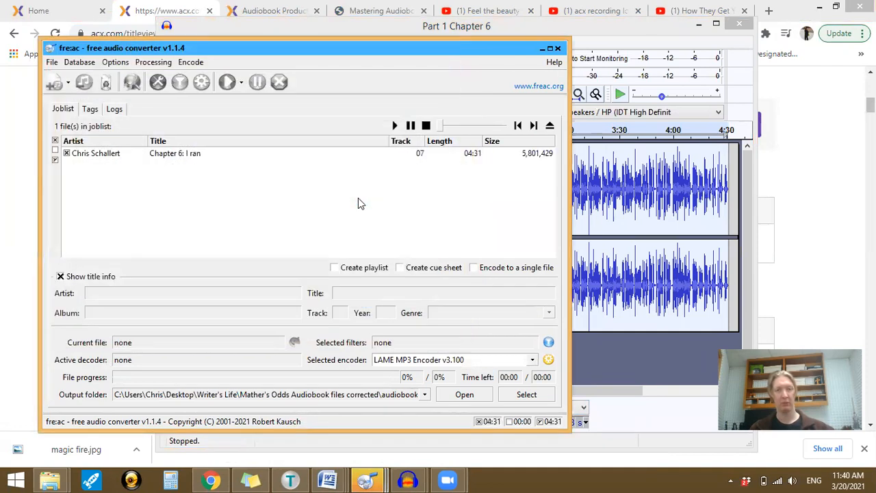
left_click(153, 62)
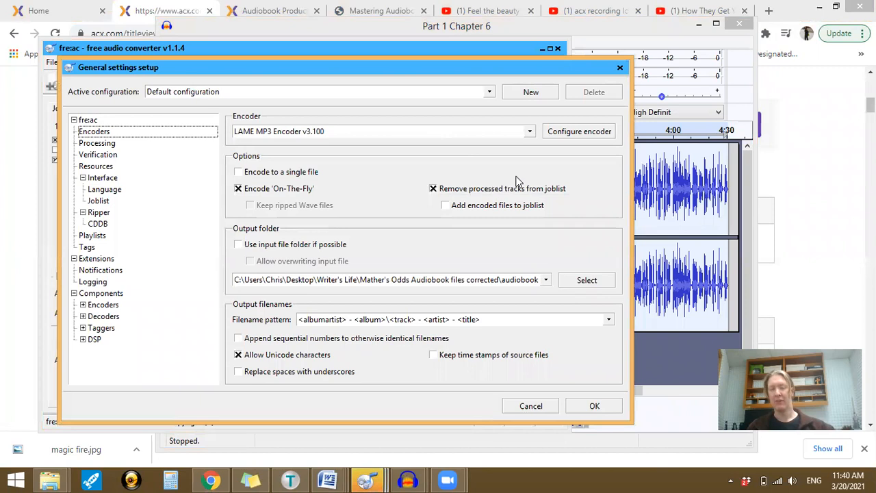
mouse_move(574, 153)
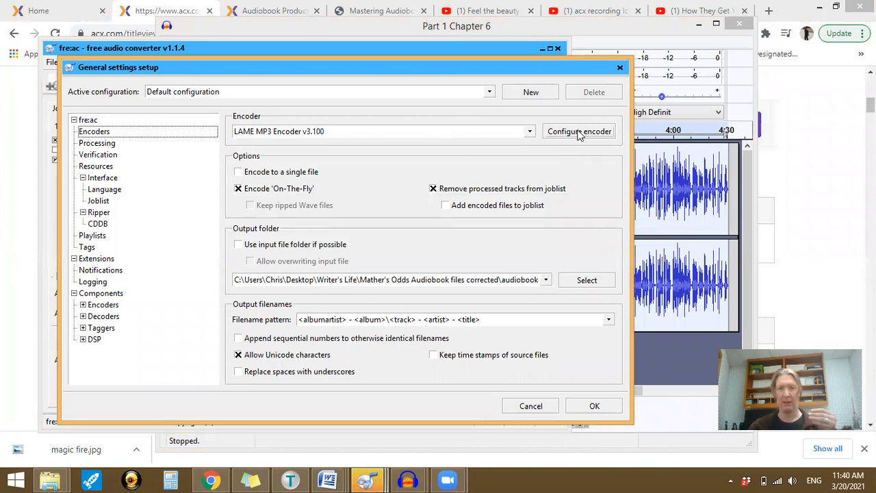
mouse_move(476, 317)
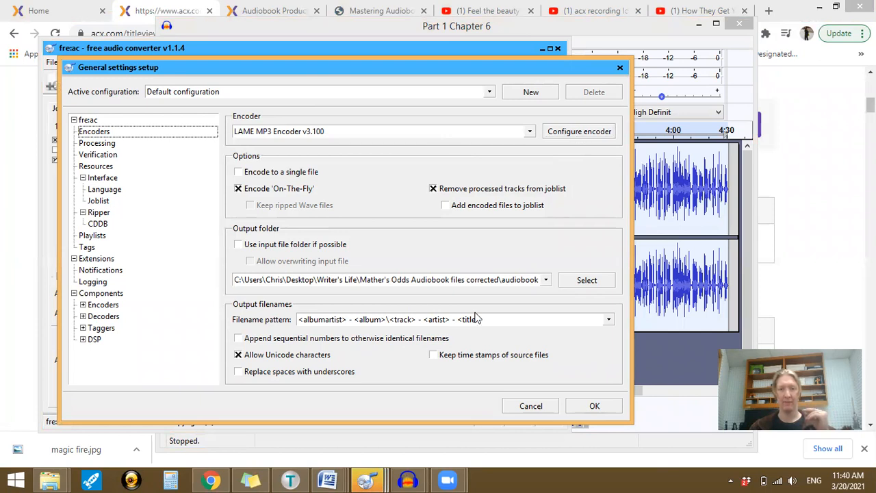
mouse_move(544, 279)
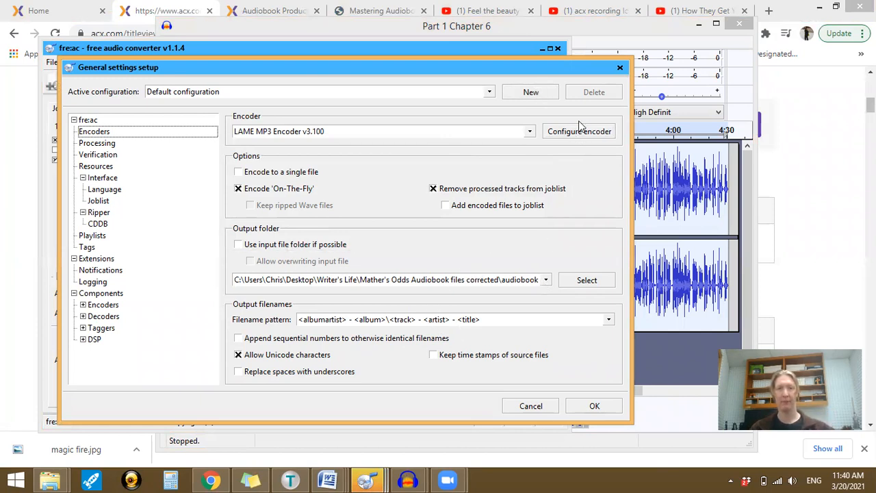
- Bring up the LAME MP3 encoder configuration showing CBR at 192 kbps
left_click(578, 131)
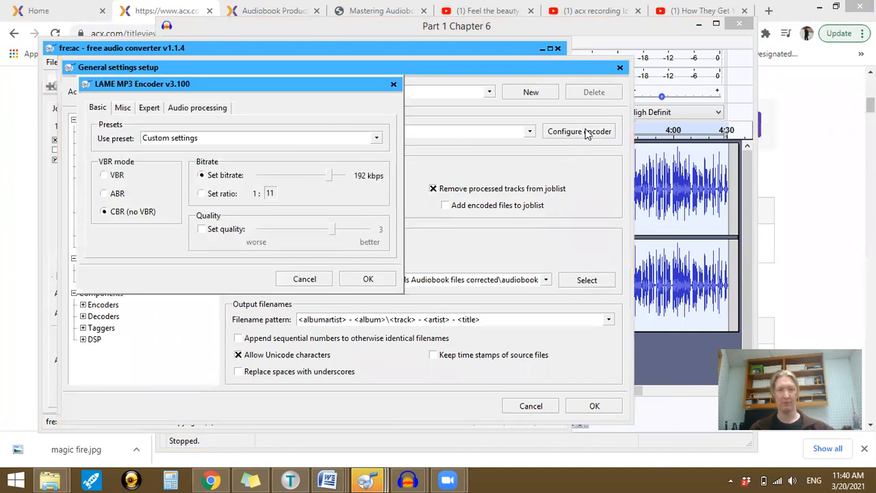
mouse_move(221, 145)
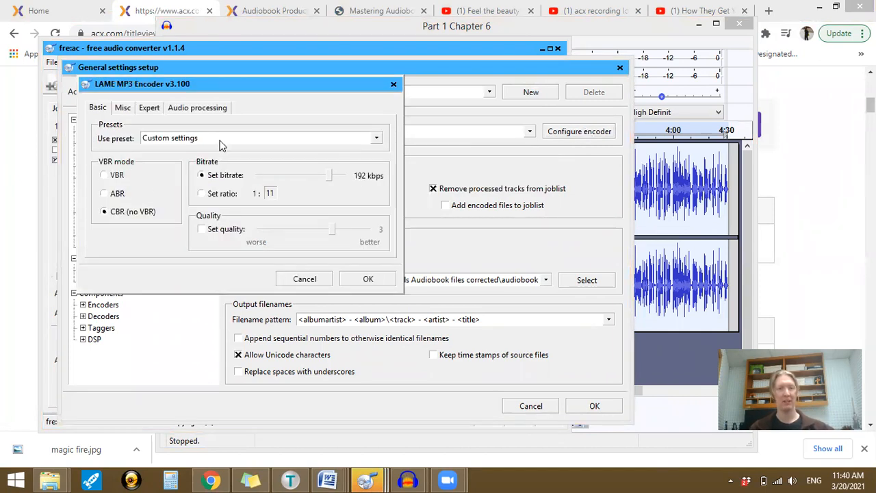
mouse_move(327, 164)
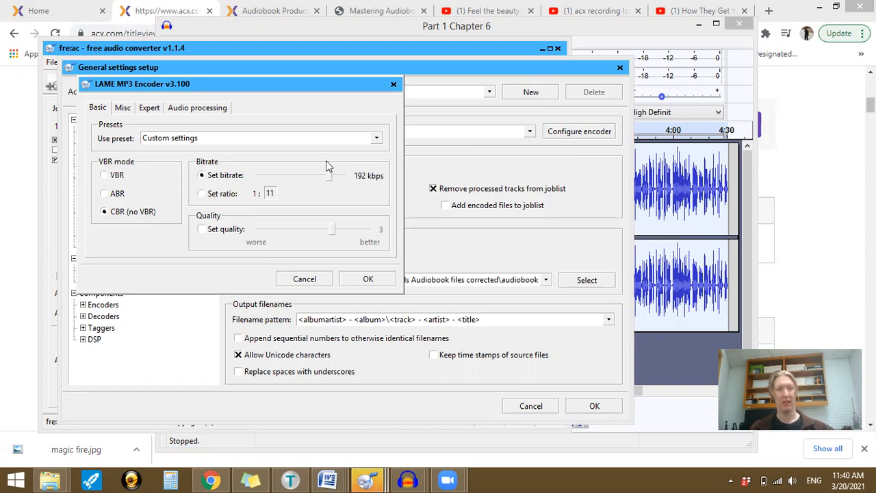
mouse_move(372, 178)
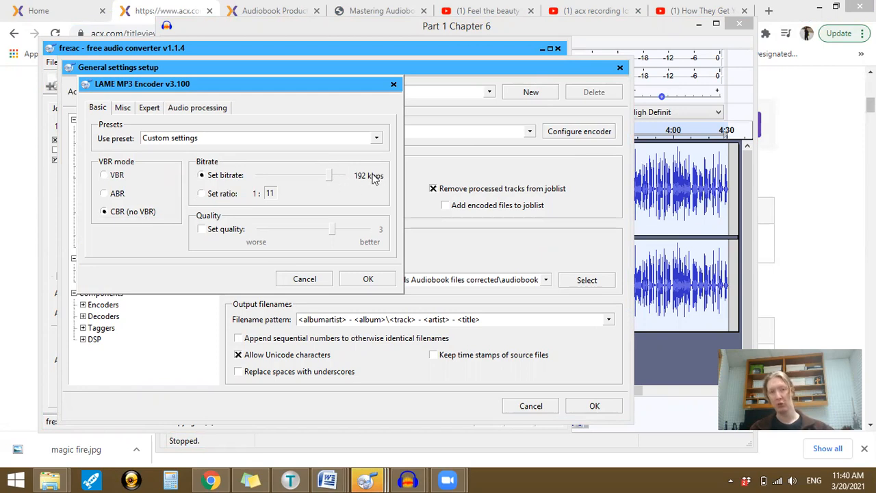
mouse_move(227, 184)
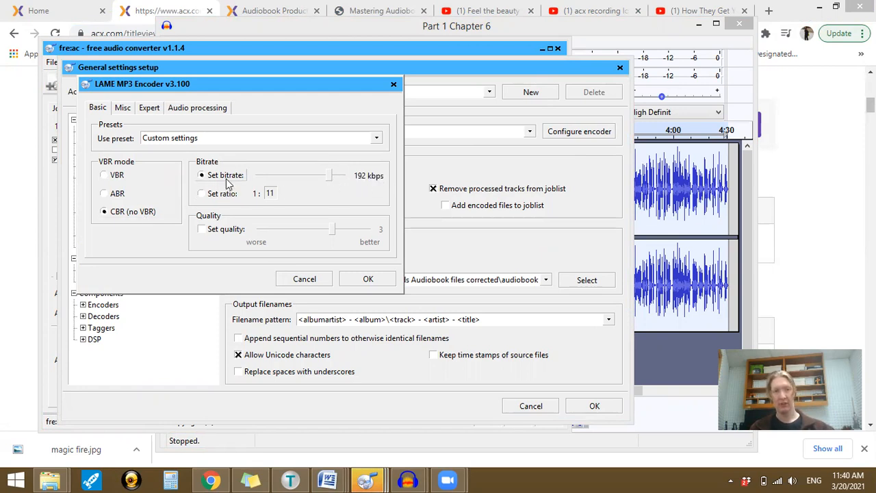
mouse_move(351, 165)
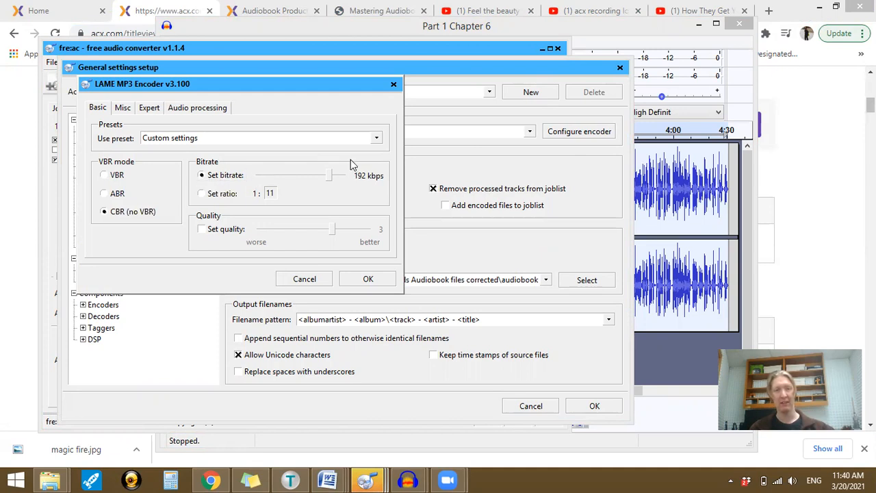
mouse_move(376, 179)
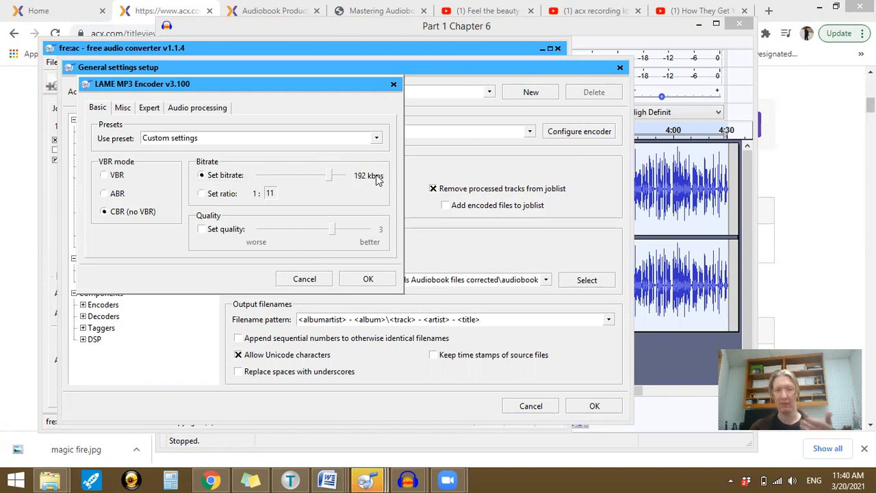
mouse_move(161, 148)
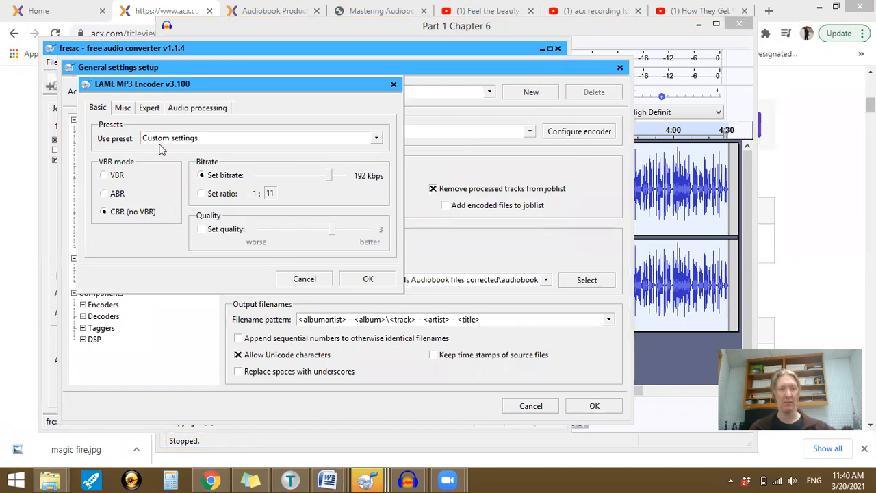
- Show the encoder's Misc page with Mono stereo mode and control bit options
left_click(123, 107)
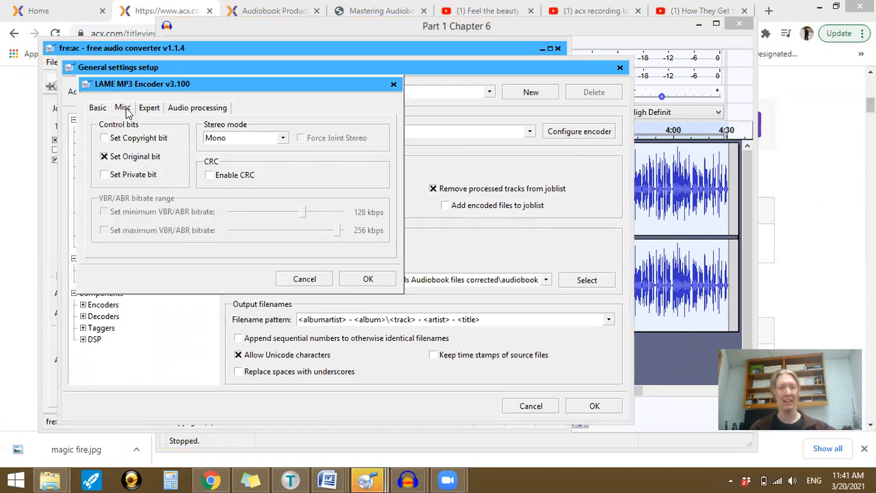
mouse_move(280, 145)
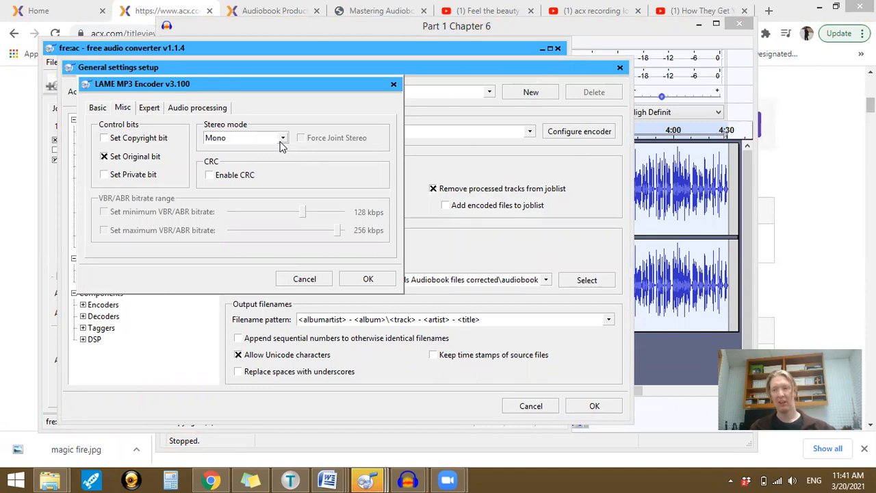
mouse_move(293, 187)
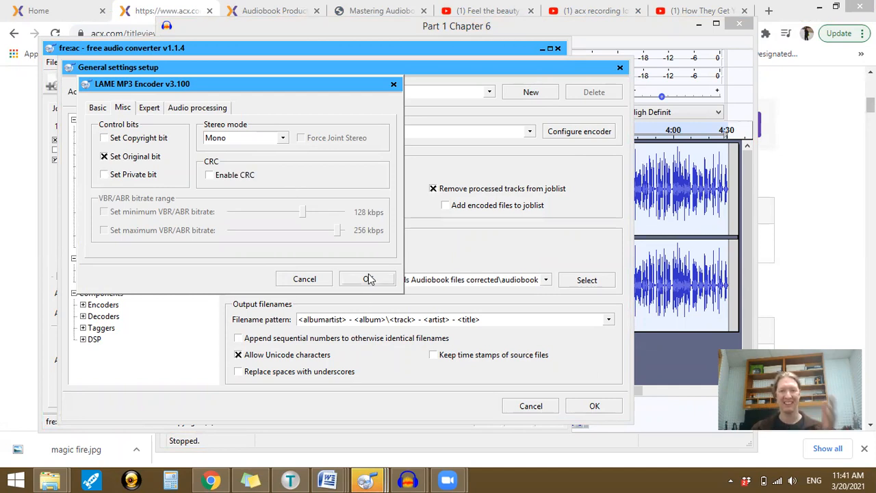
- Confirm the mono MP3 encoder settings and start encoding the Chapter 6 track
left_click(367, 279)
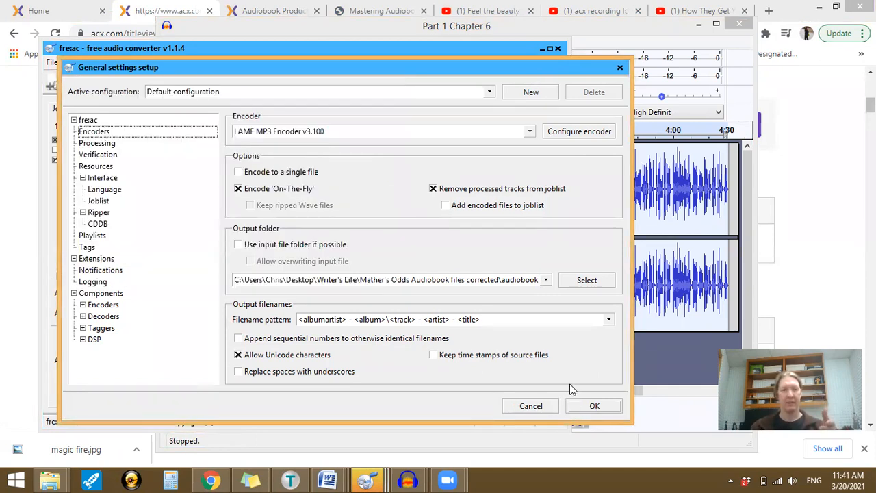
mouse_move(564, 434)
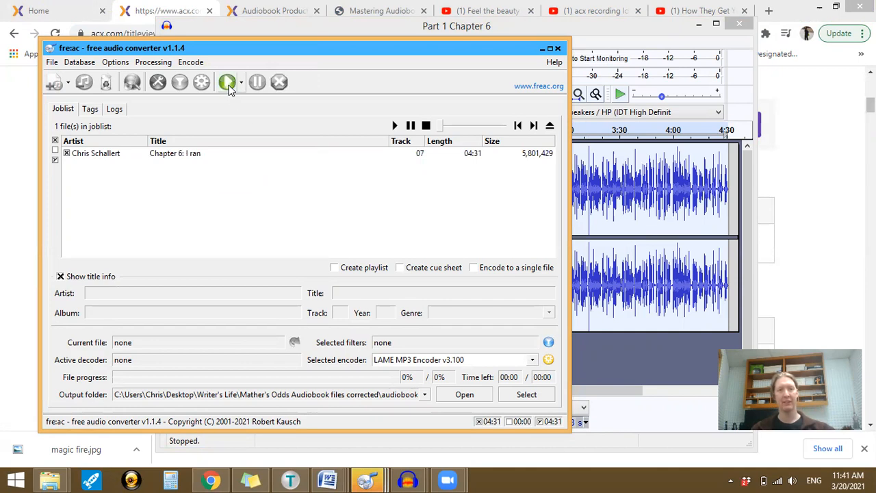
mouse_move(227, 82)
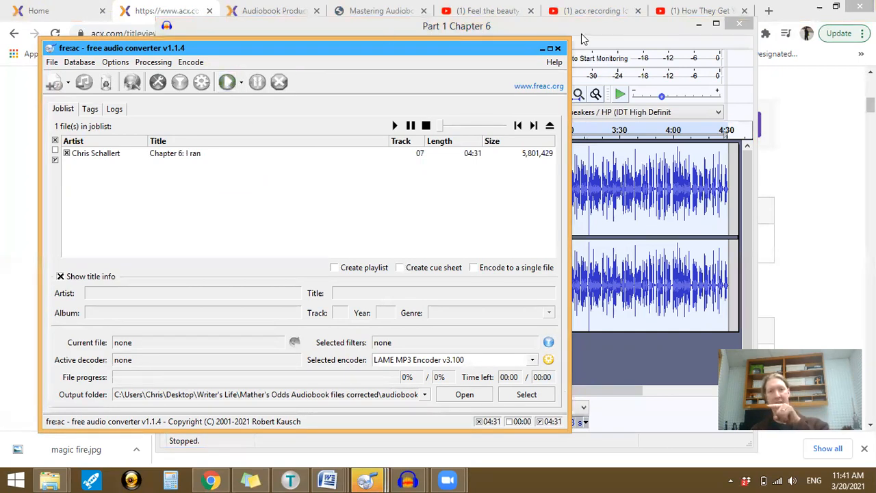
mouse_move(354, 97)
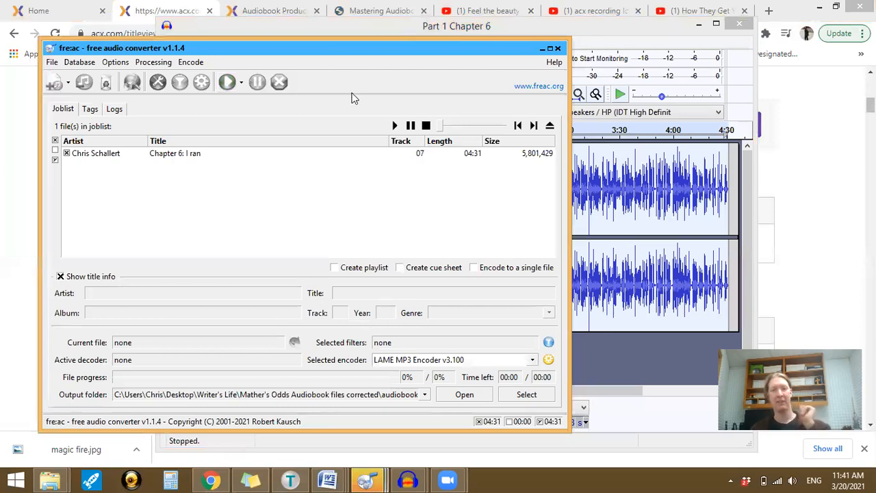
mouse_move(227, 82)
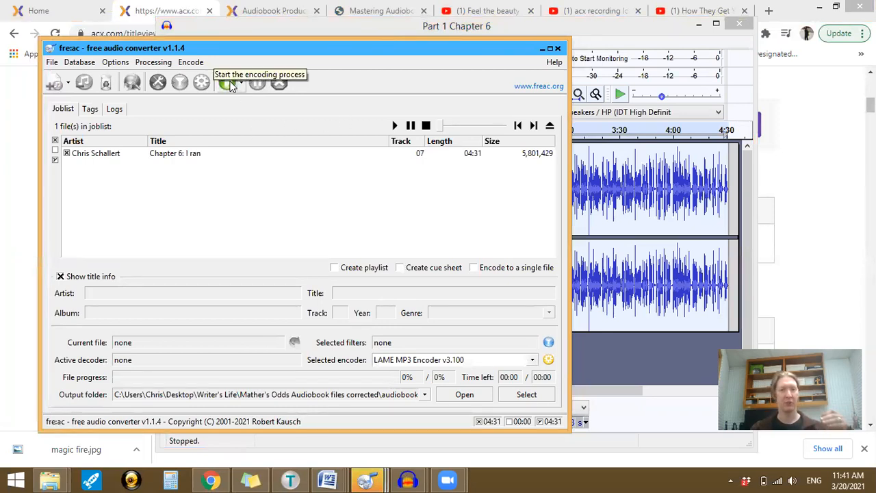
left_click(227, 82)
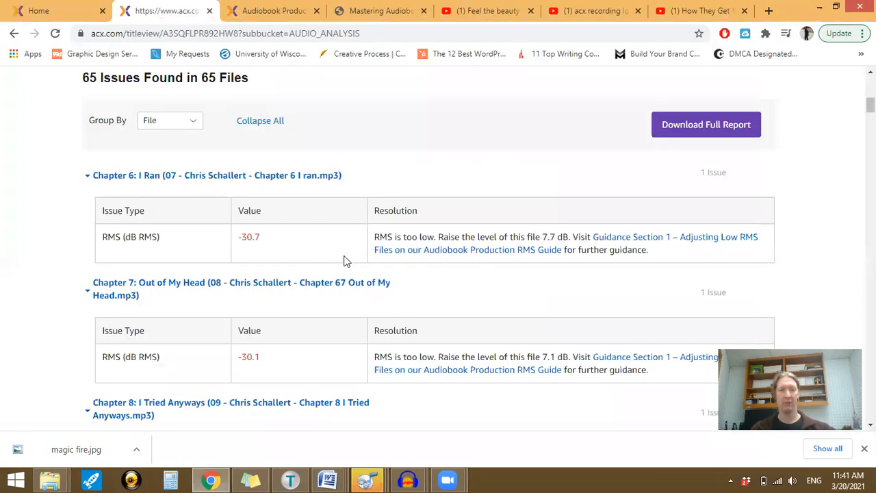
- In the Upload Manager, choose Replace from the Action dropdown for Chapter 6: I Ran
left_click(154, 222)
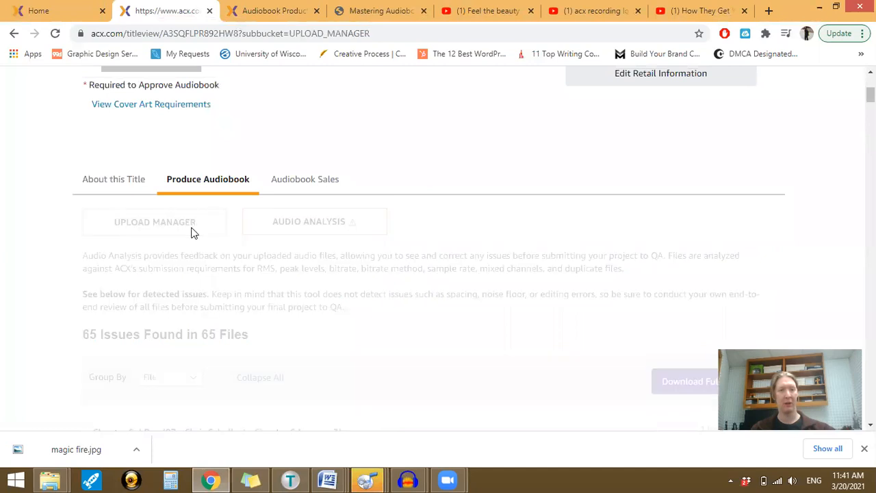
mouse_move(479, 208)
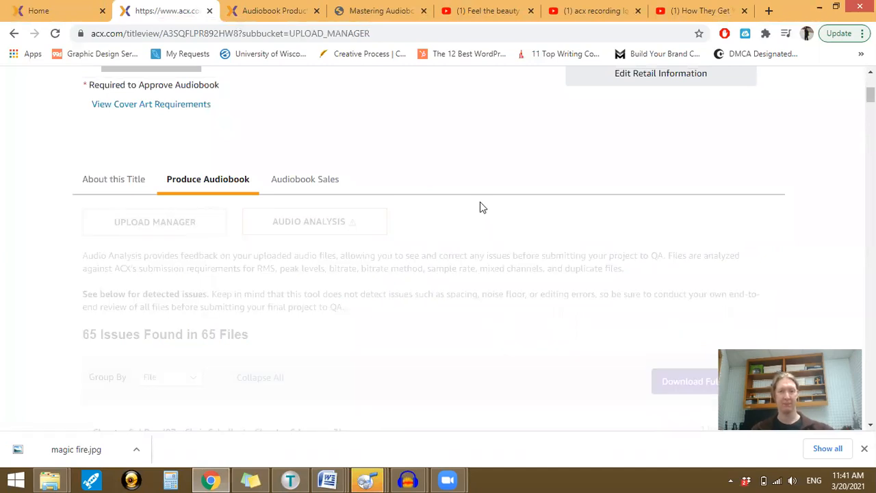
left_click(153, 221)
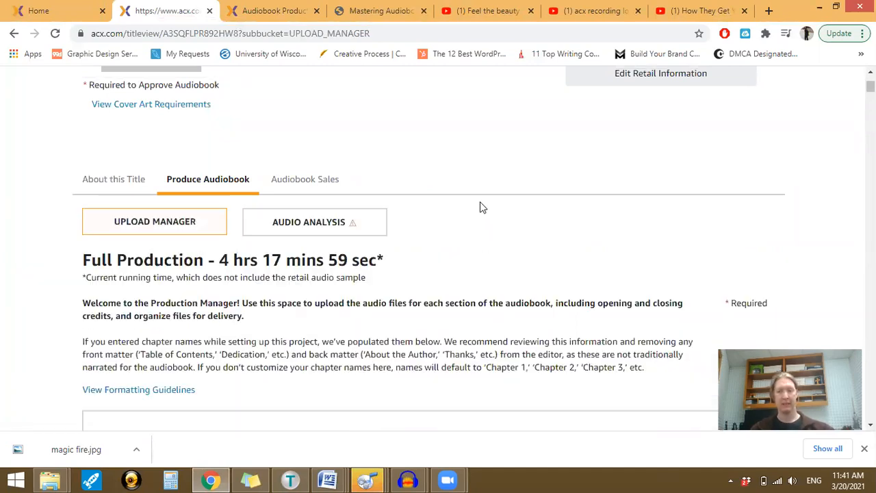
scroll("down", 3)
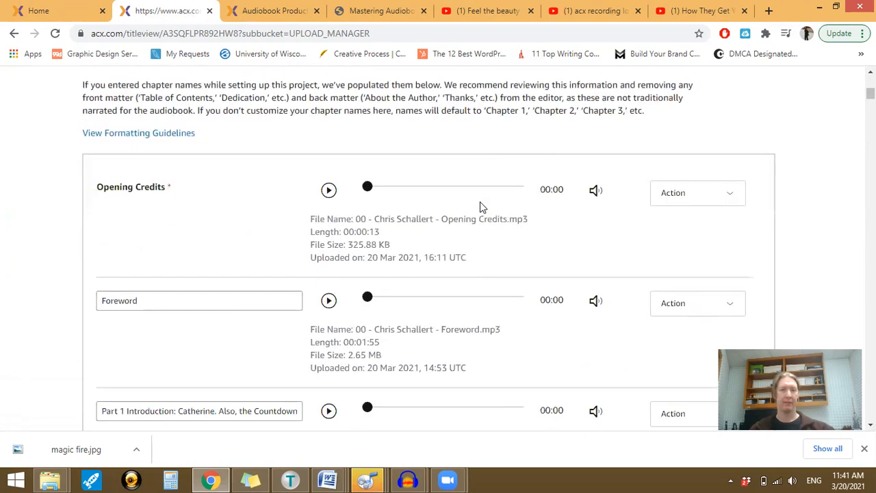
scroll("down", 3)
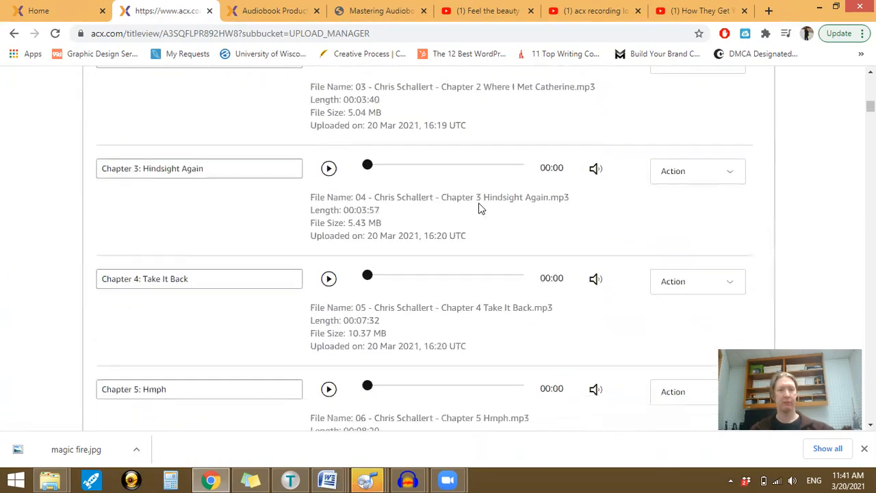
scroll("down", 3)
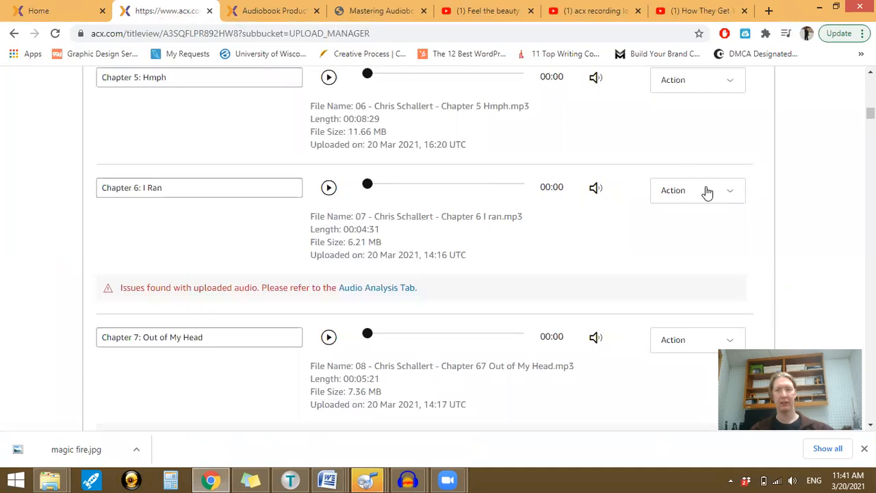
left_click(697, 190)
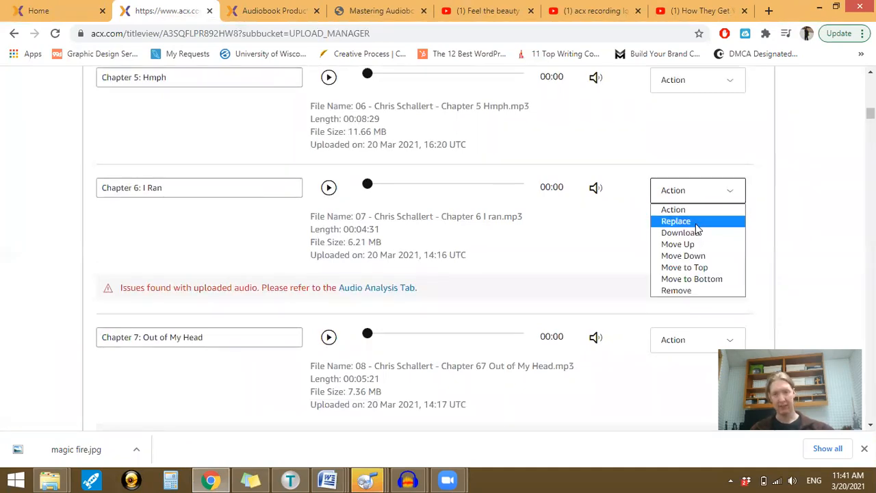
mouse_move(699, 291)
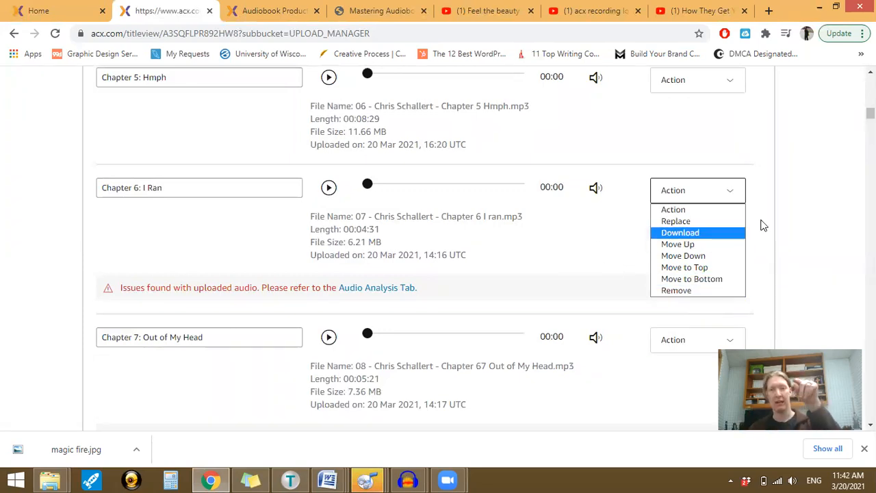
left_click(676, 220)
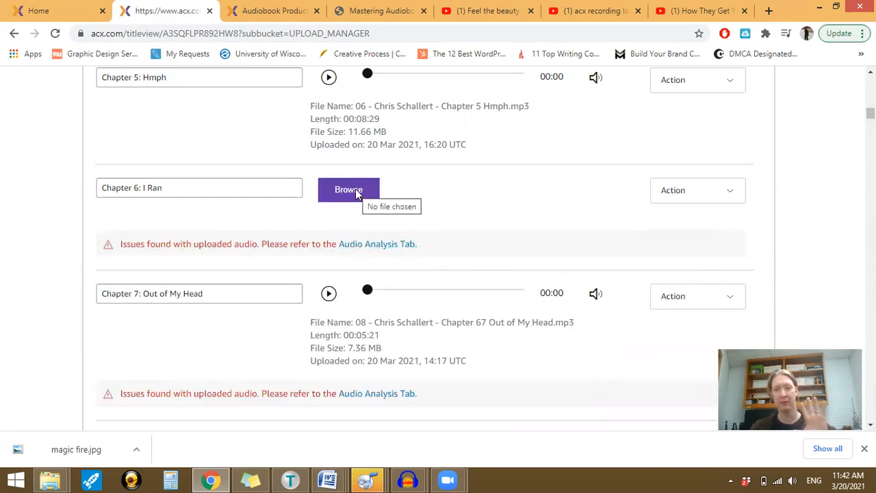
- Upload the new Chapter 6 I ran MP3 from the corrected audiobook folder as the replacement
left_click(348, 189)
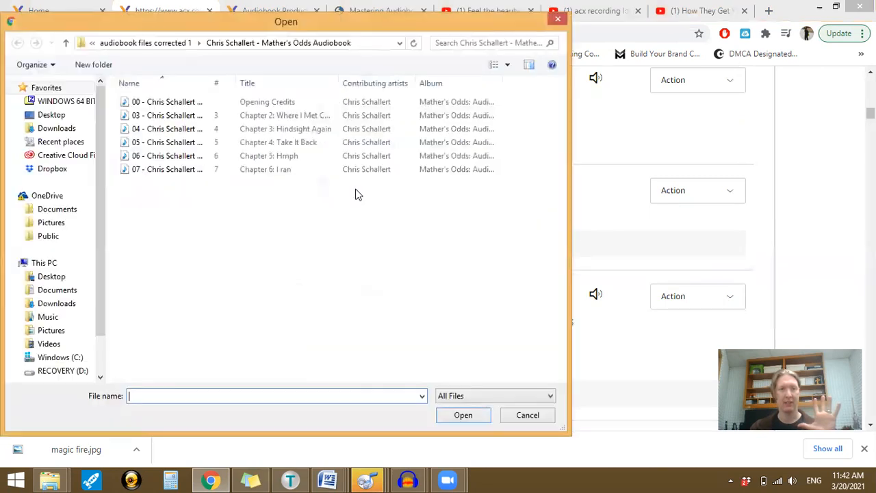
left_click(167, 169)
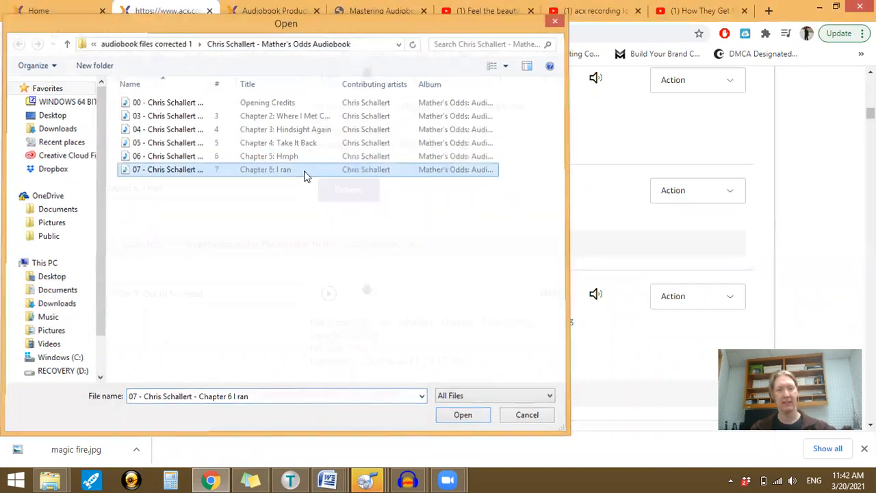
left_click(463, 413)
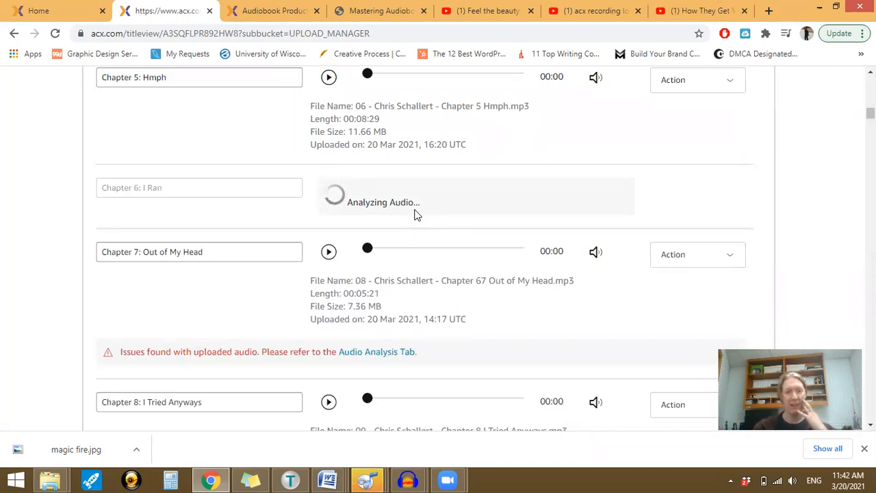
mouse_move(374, 216)
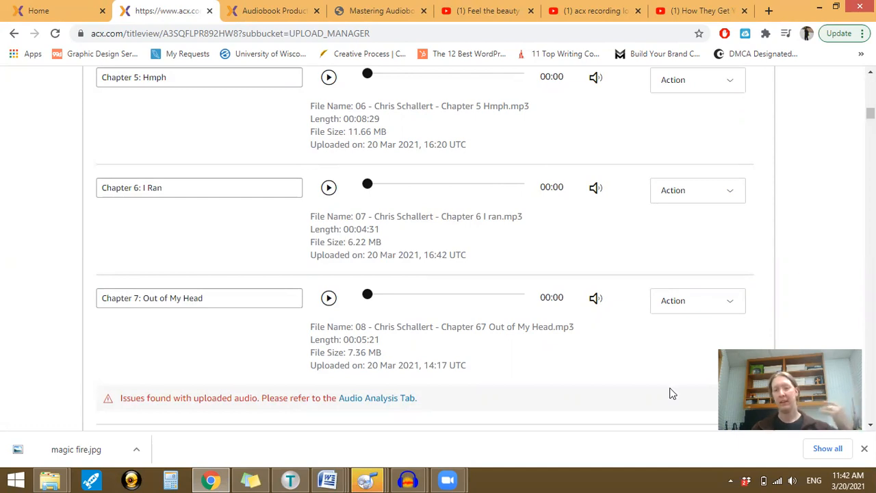
mouse_move(632, 96)
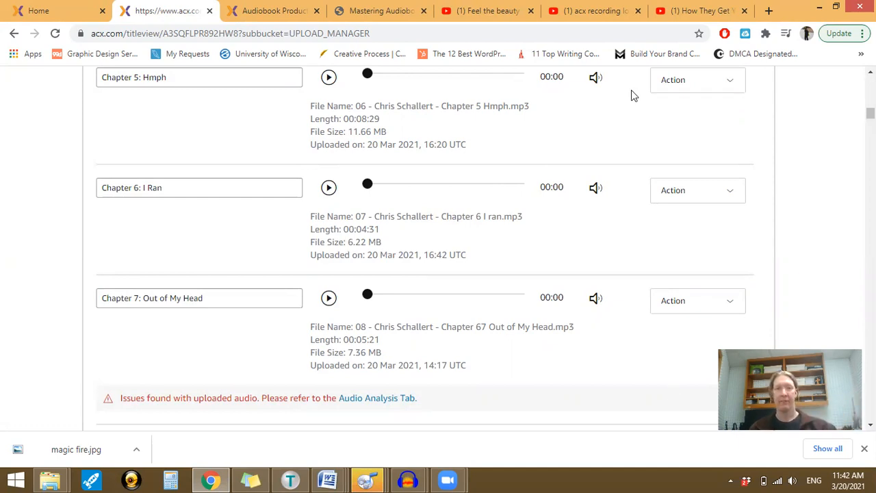